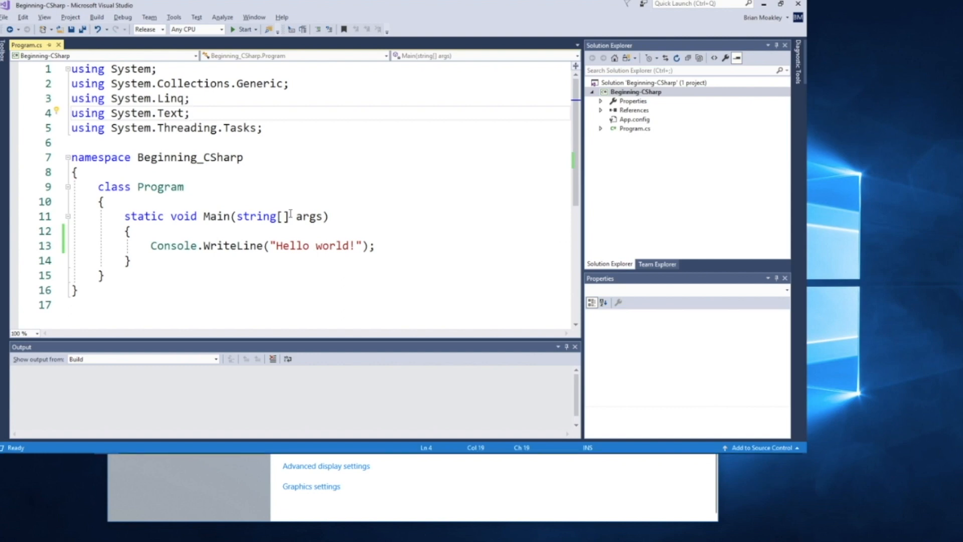
# - Declare int meaningOfLife = 42; on a new line below the Hello world WriteLine
pyautogui.click(191, 113)
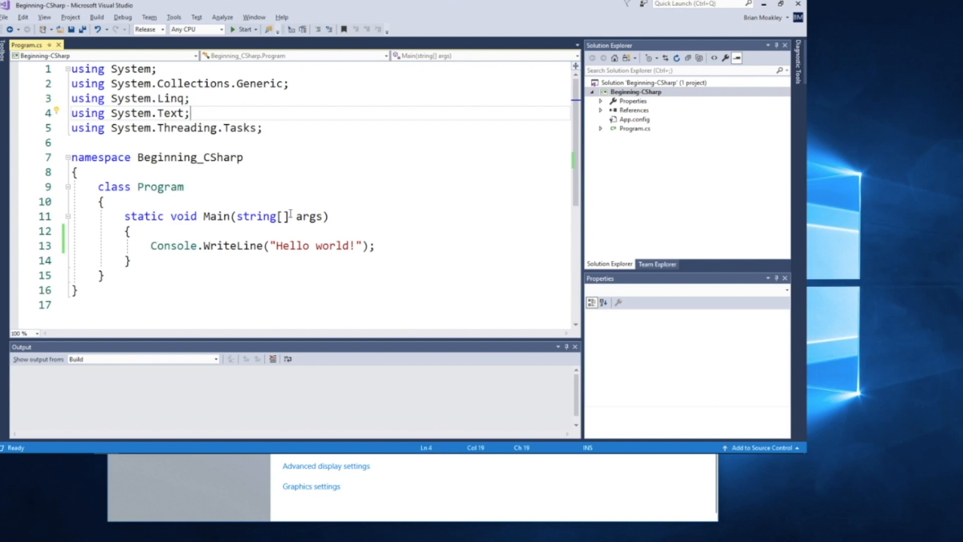
pyautogui.moveTo(351, 275)
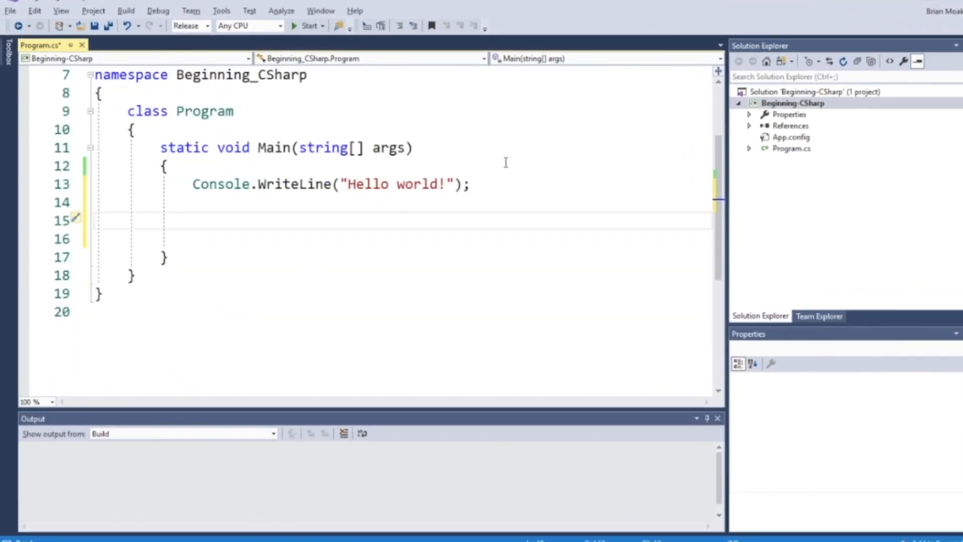
pyautogui.click(194, 220)
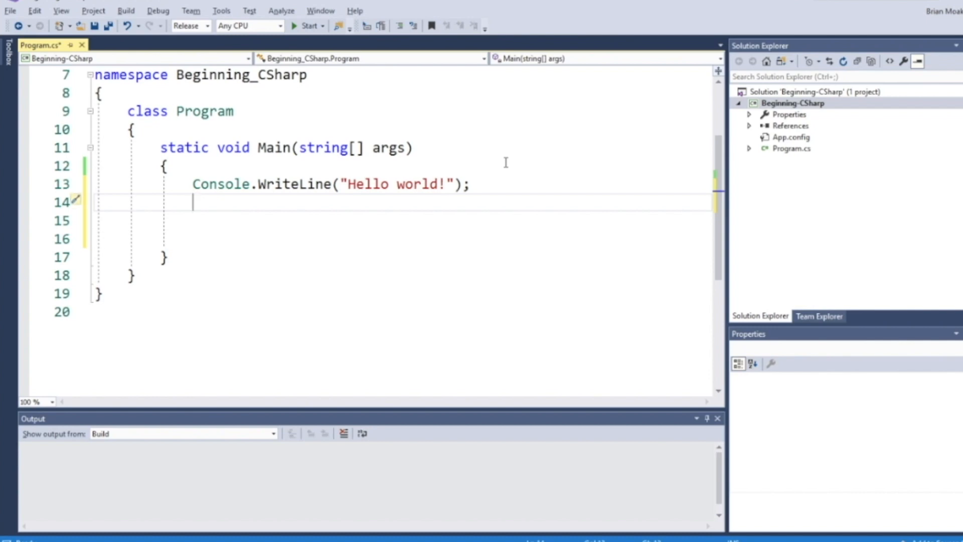
pyautogui.write('int')
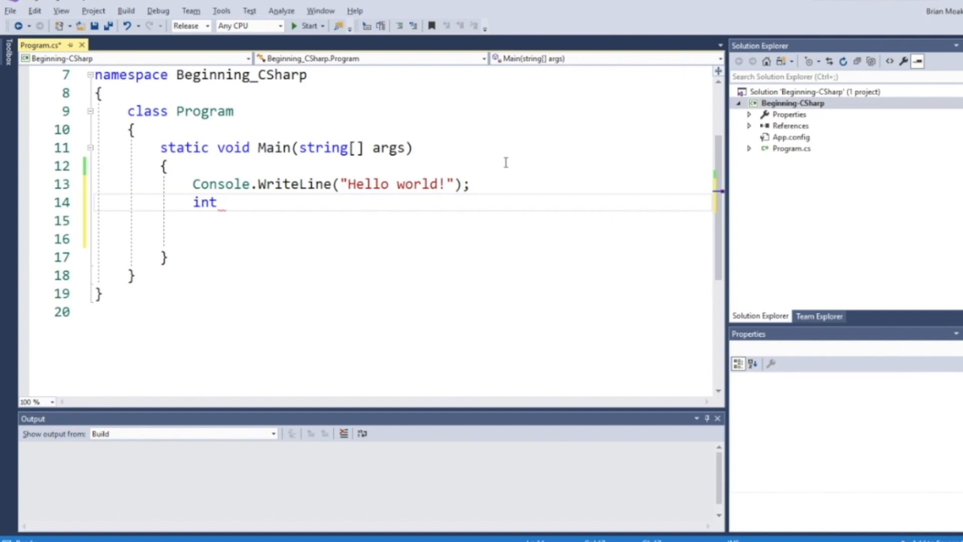
pyautogui.doubleClick(203, 202)
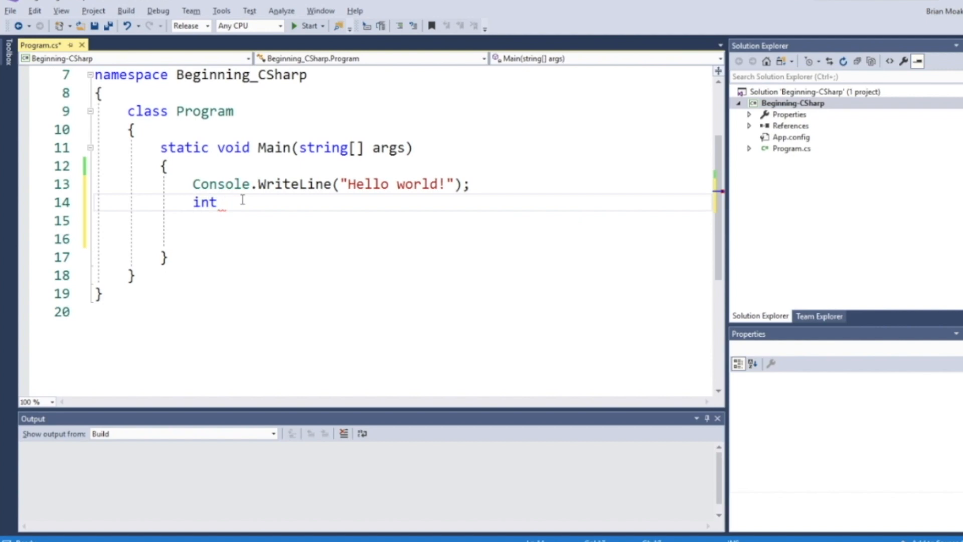
pyautogui.write('meaning')
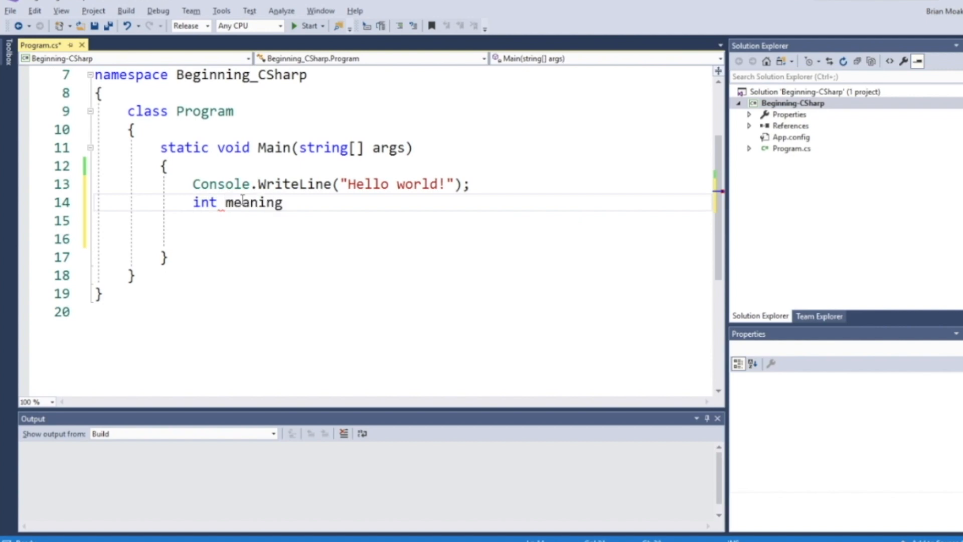
pyautogui.write('OfLife')
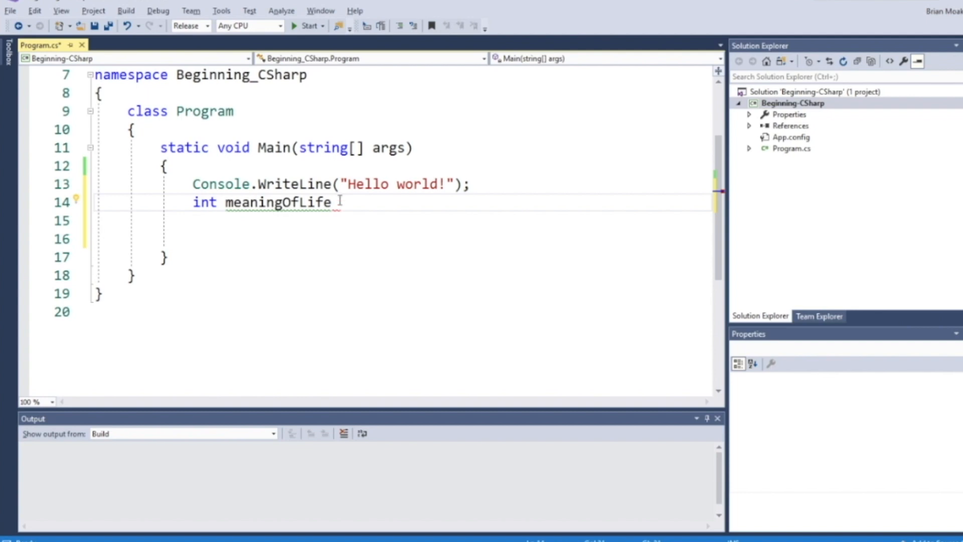
pyautogui.write('= 43')
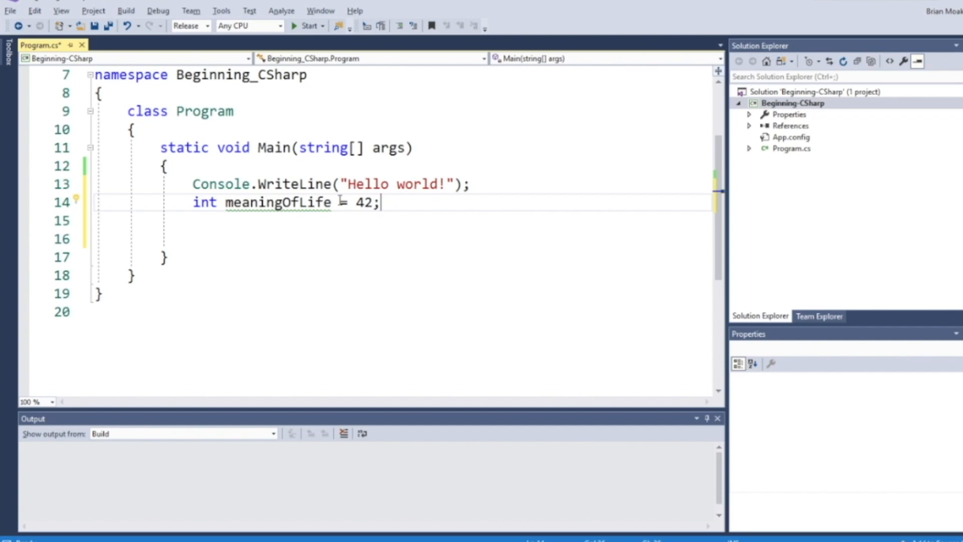
pyautogui.press('enter')
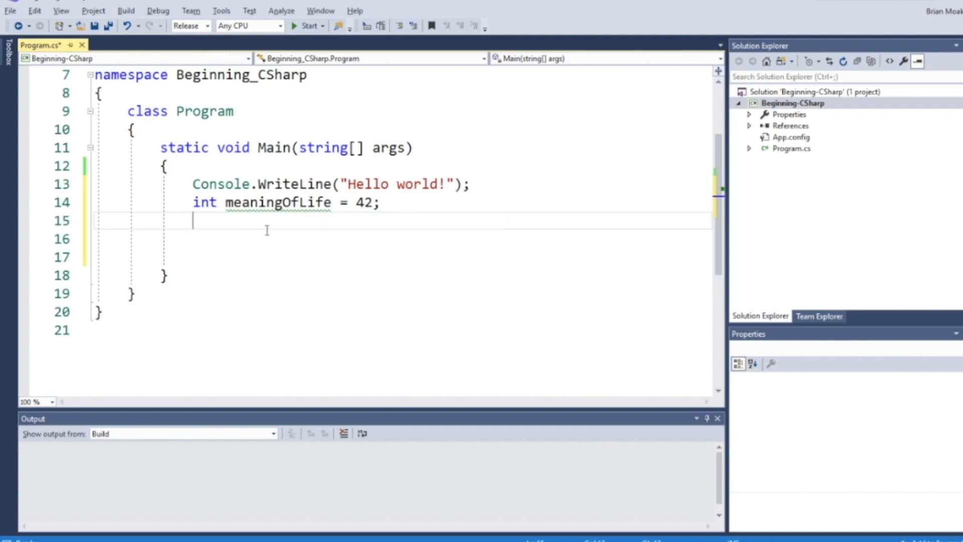
# - Add a duplicate int meaningOfLife = 42; and rebuild the solution to surface the already-defined error
pyautogui.write('int')
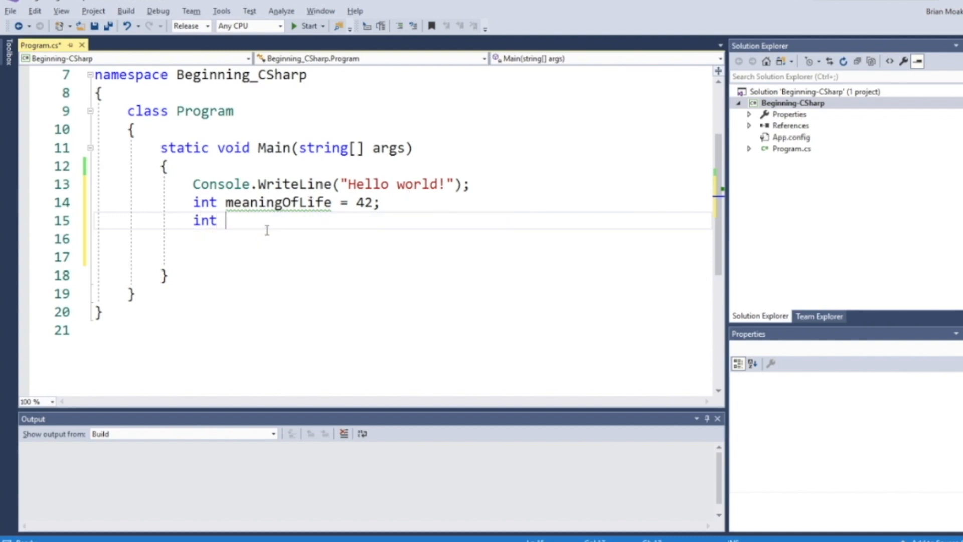
pyautogui.write('meaningOfLife')
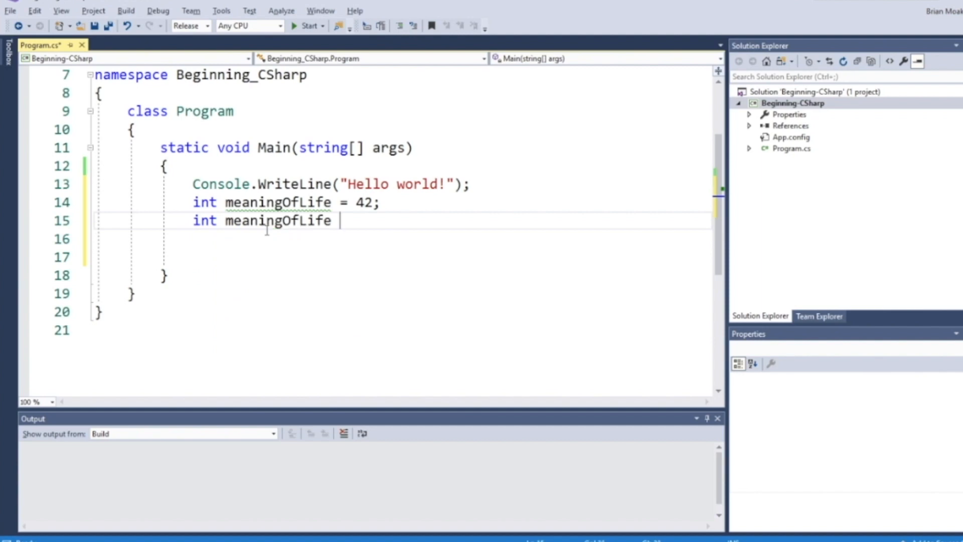
pyautogui.write('= 42;')
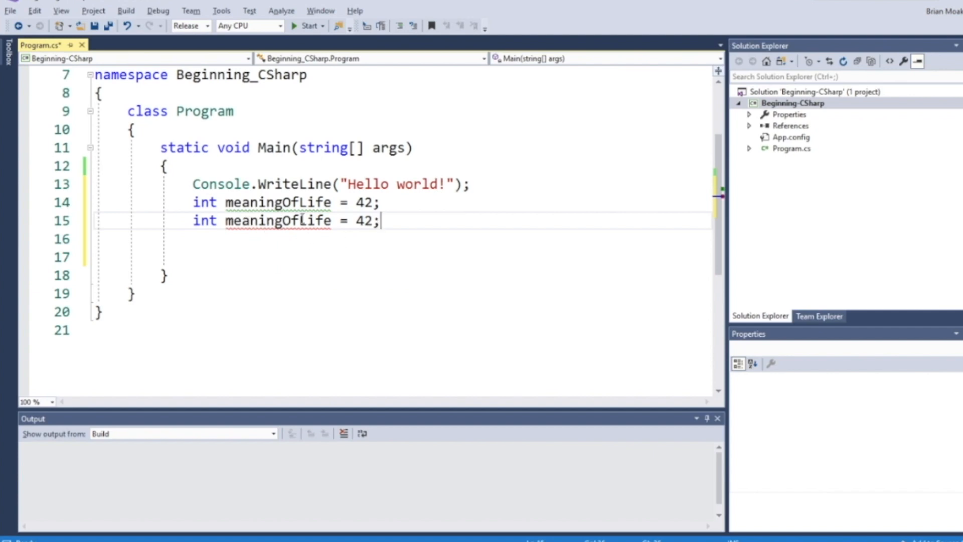
pyautogui.moveTo(189, 51)
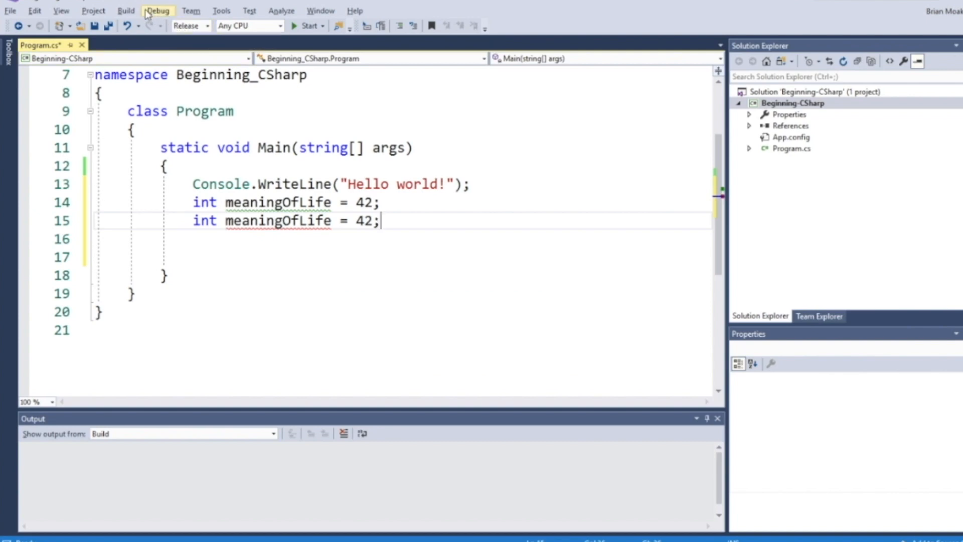
pyautogui.click(126, 10)
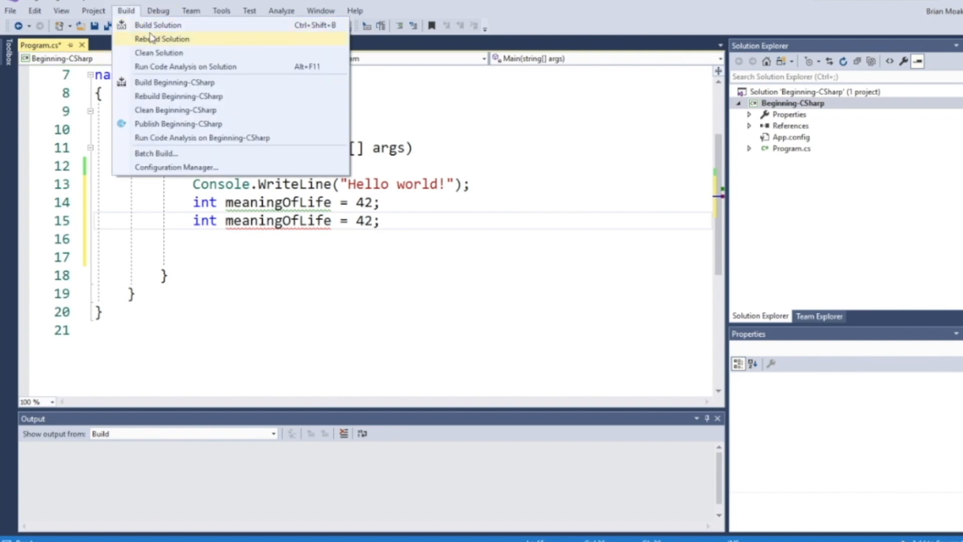
pyautogui.click(157, 24)
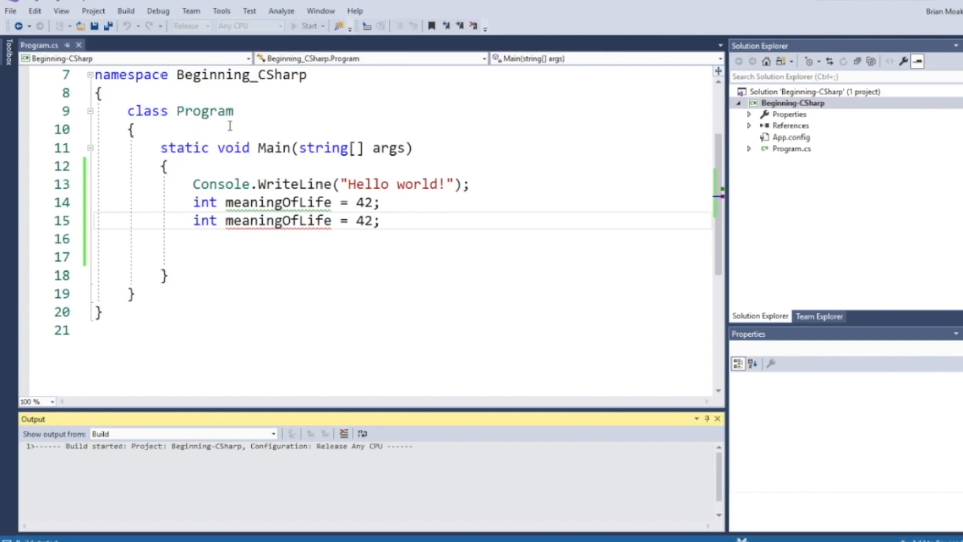
pyautogui.moveTo(289, 316)
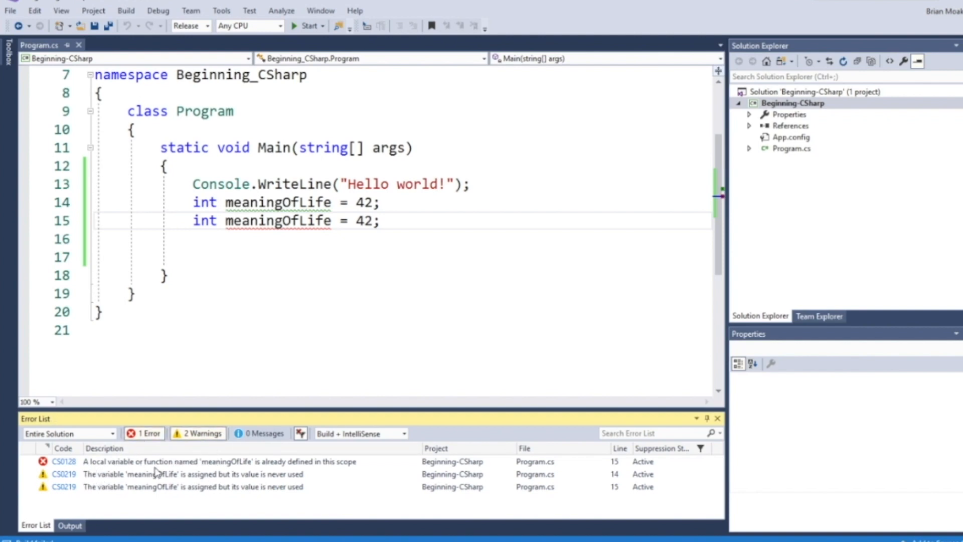
pyautogui.moveTo(206, 465)
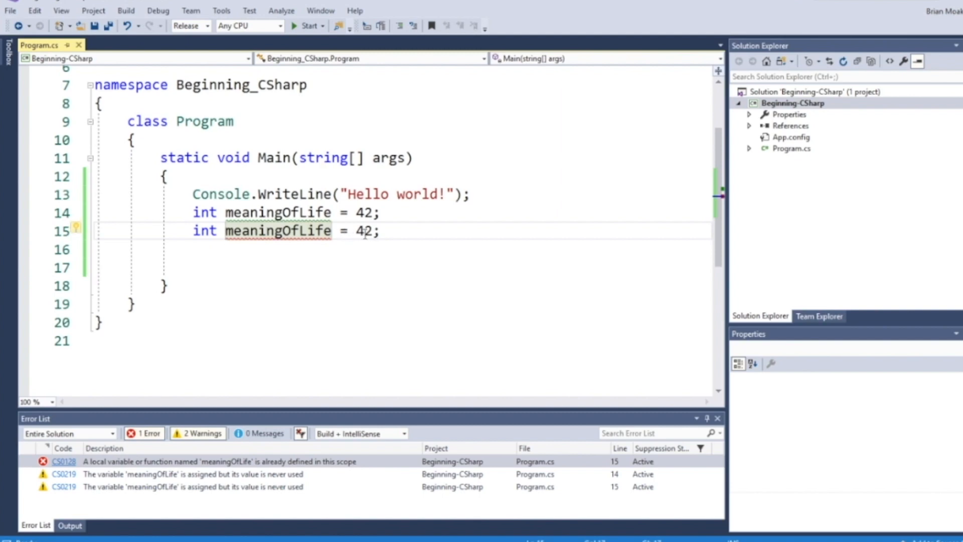
pyautogui.moveTo(204, 231)
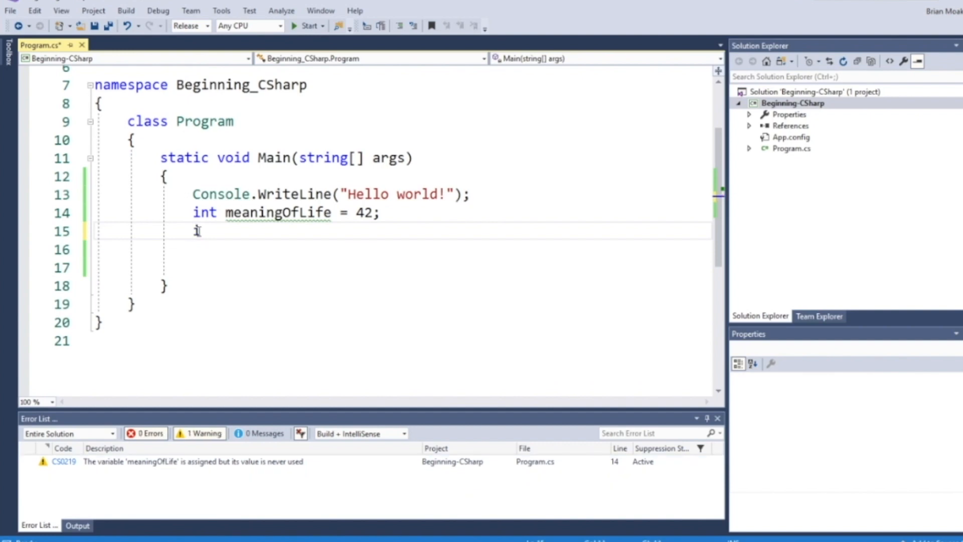
# - Retype the duplicate as int MeaningOfLife = 42;, then keep both variants only as commented-out lines
pyautogui.write('int MeaningOf')
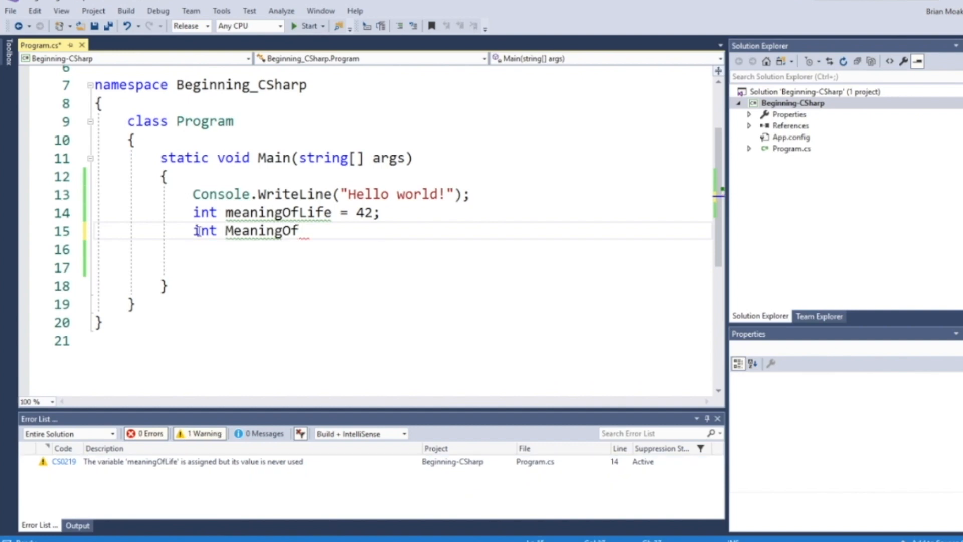
pyautogui.write('Life = 42;')
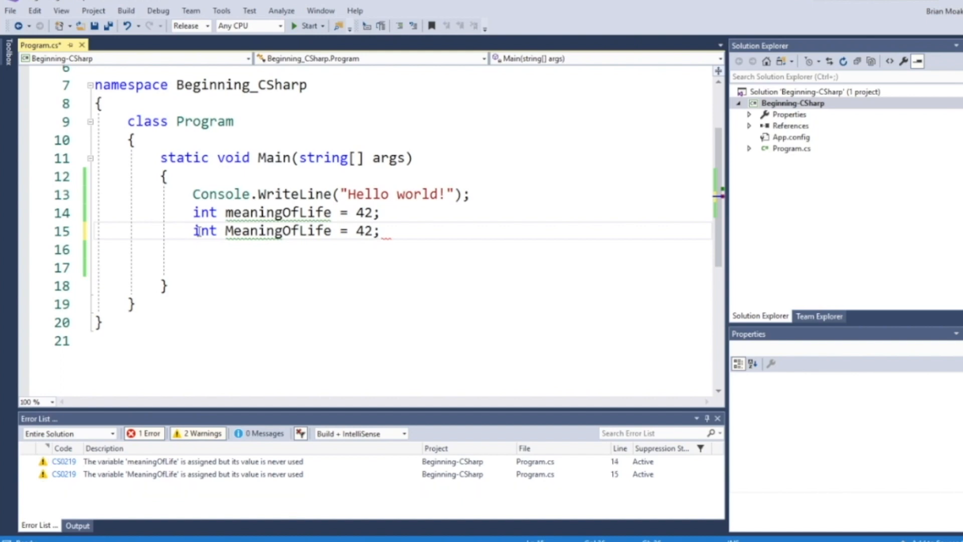
pyautogui.doubleClick(277, 231)
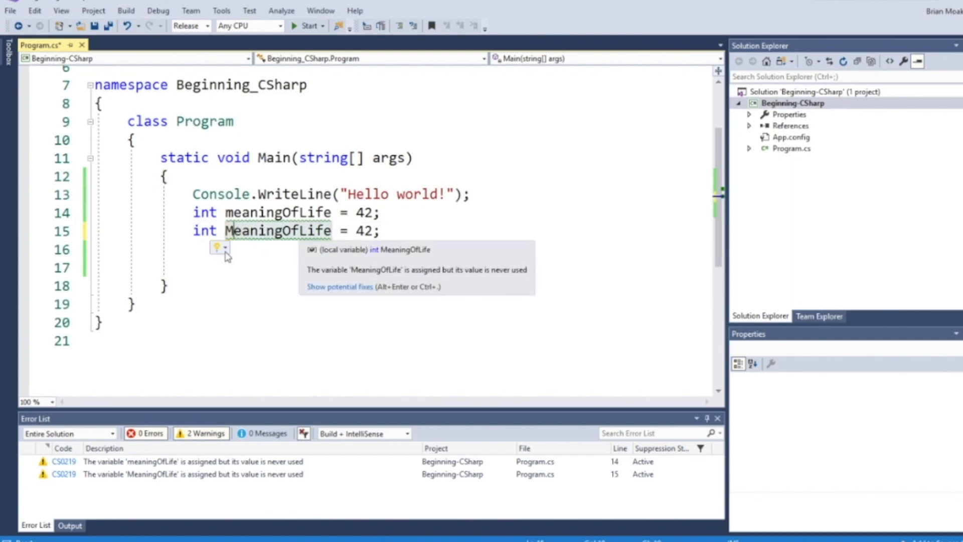
pyautogui.click(419, 224)
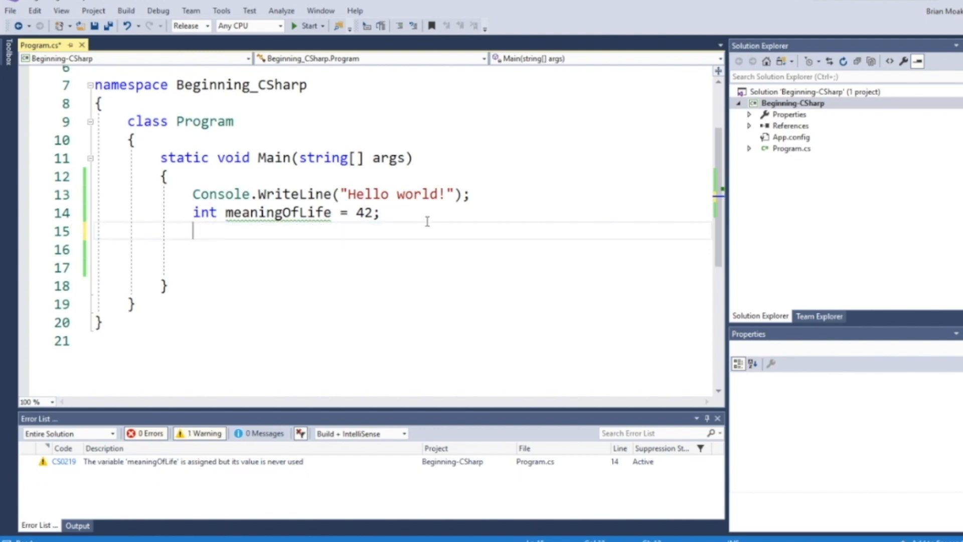
pyautogui.write('int MeaningO')
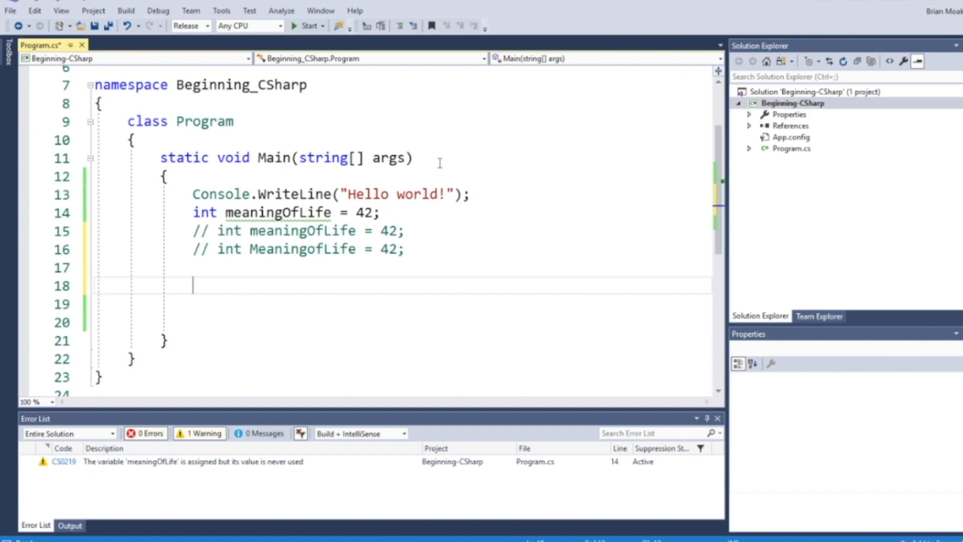
# - Declare var theMeaningOfLife = 42; and var _theMeaningOfLife = 42; below the commented lines
pyautogui.write('var')
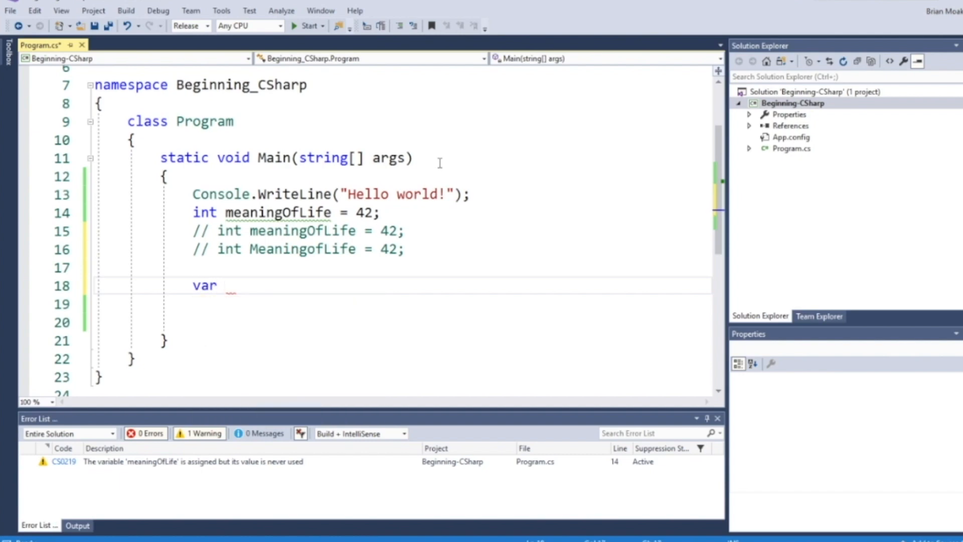
pyautogui.write('the')
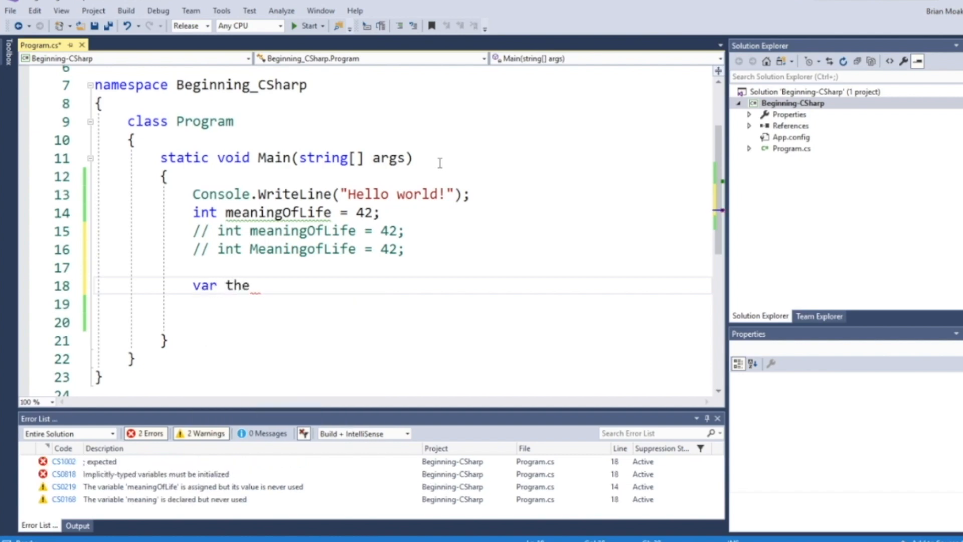
pyautogui.write('Meaning')
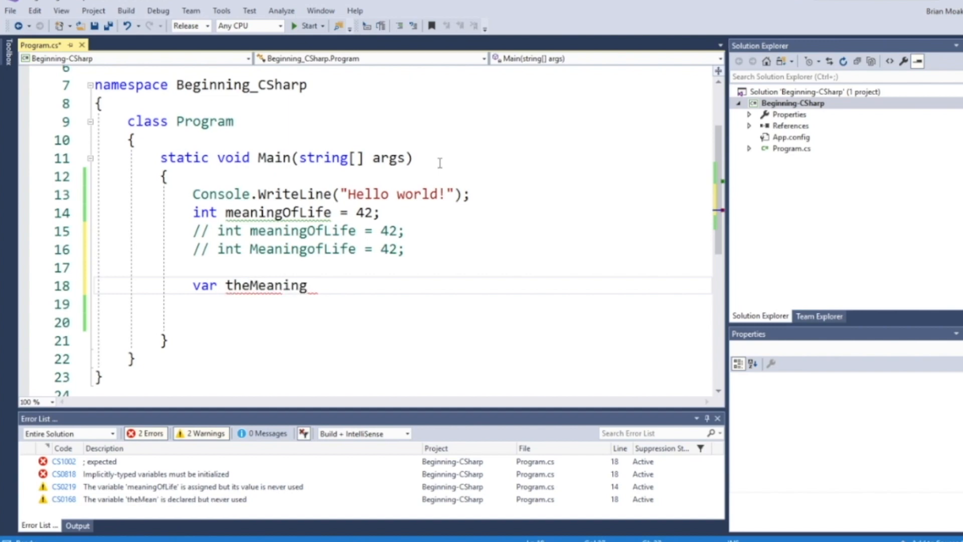
pyautogui.write('OfLife = 42;')
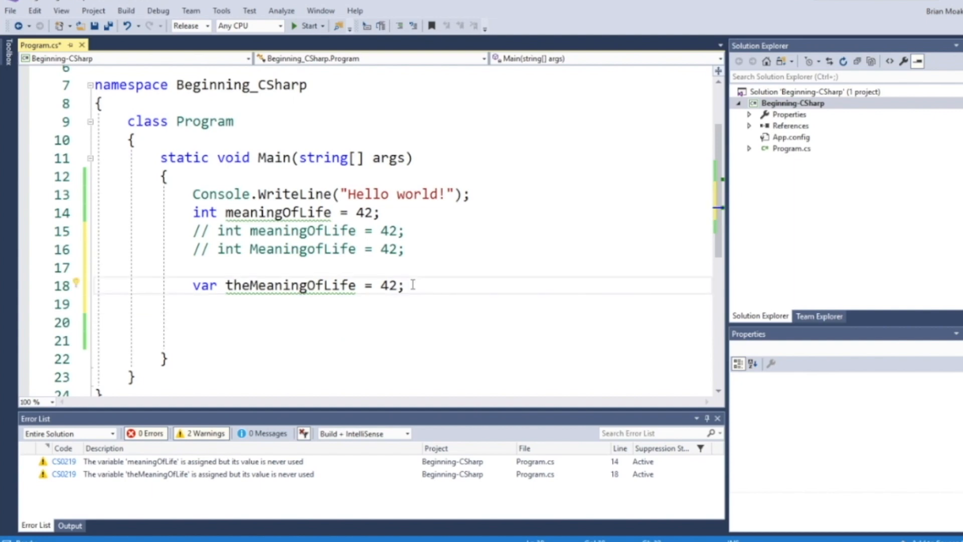
pyautogui.write('var')
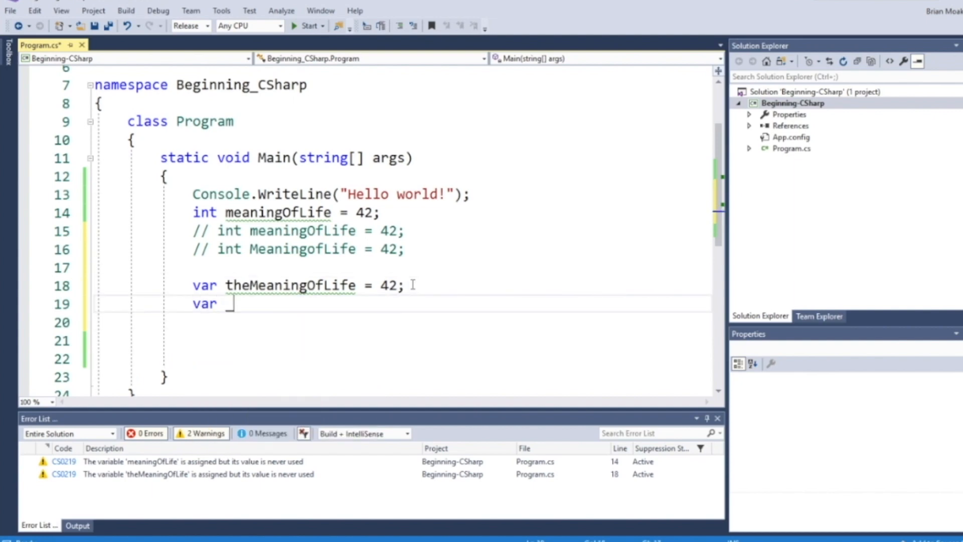
pyautogui.write('_them')
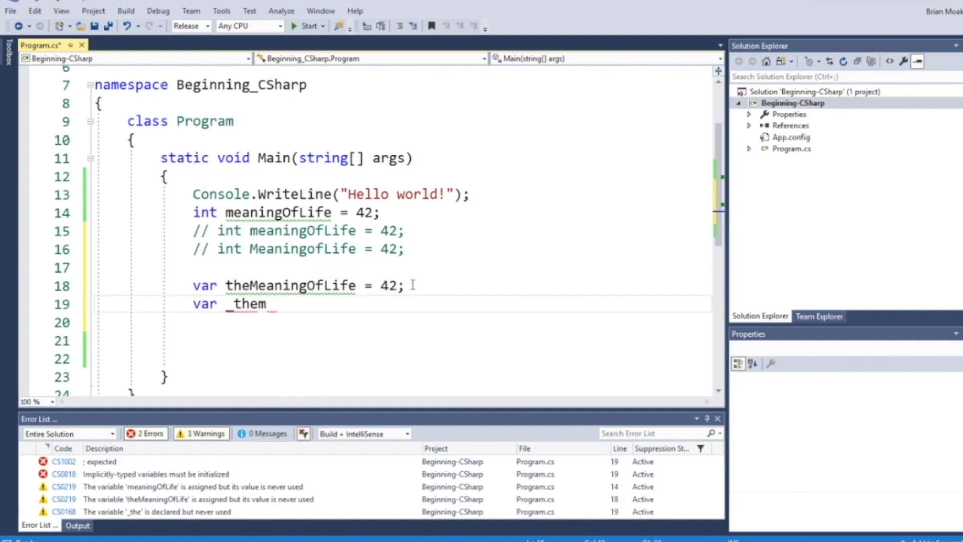
pyautogui.write('heMeaningO')
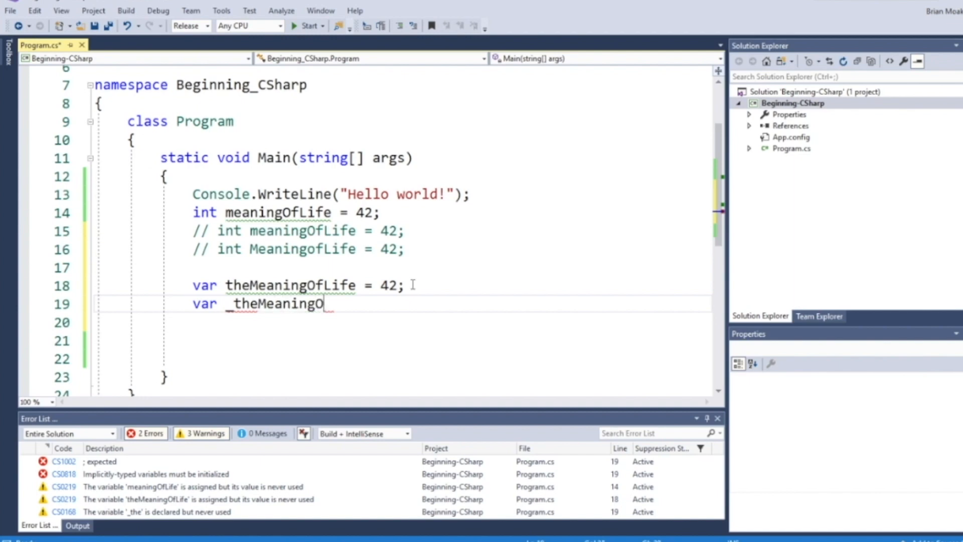
pyautogui.write('fLife = 42;')
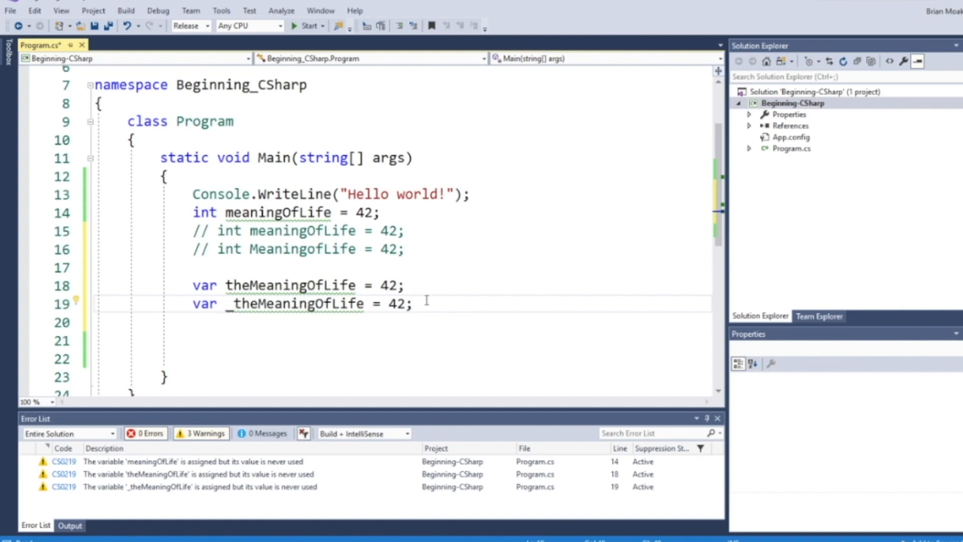
pyautogui.click(416, 303)
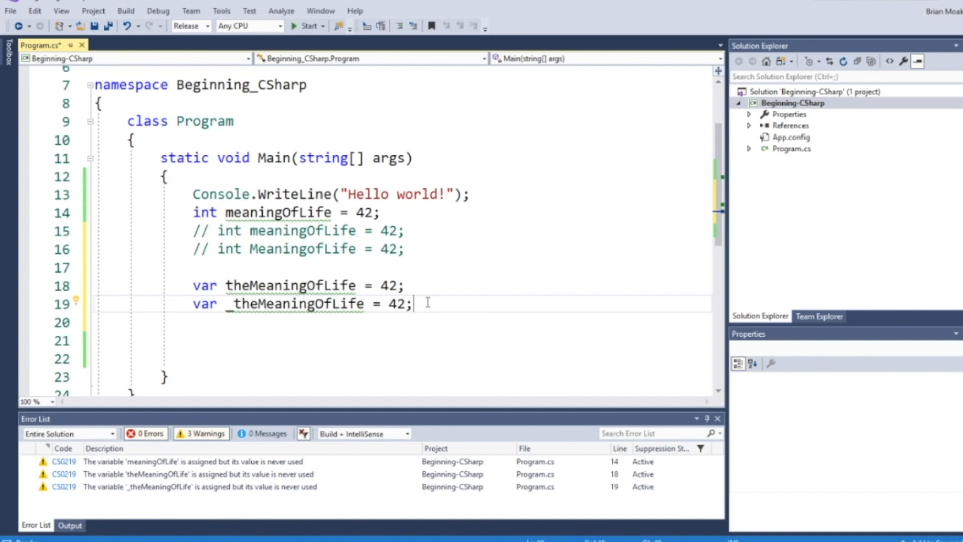
# - Add a commented-out var name line and a string name set to Brian
pyautogui.write('var name = "')
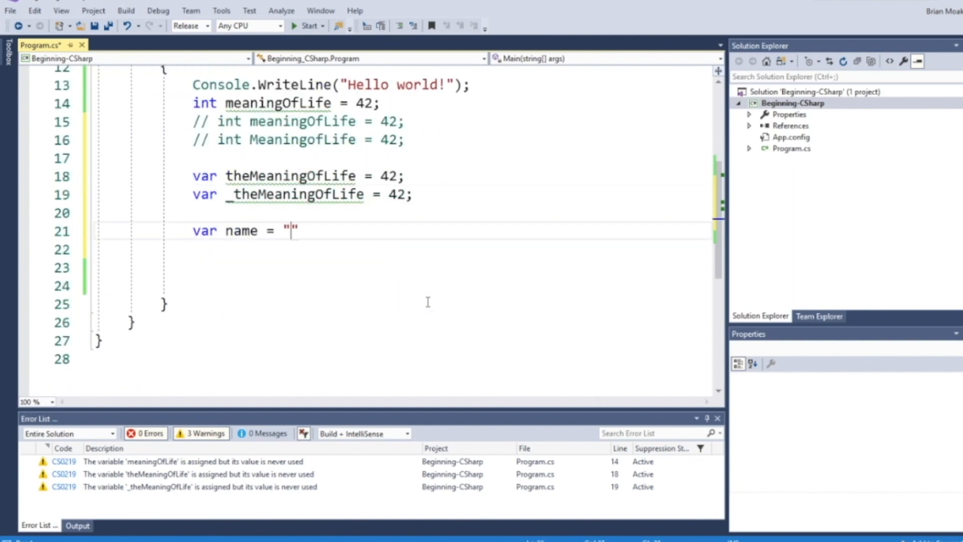
pyautogui.write('Brian')
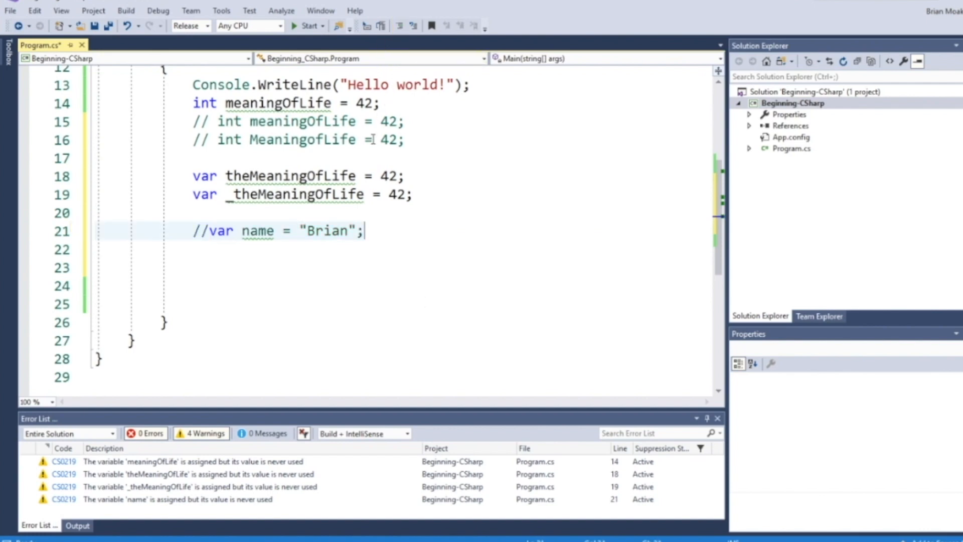
pyautogui.press('Delete')
pyautogui.write('string name = "Brian')
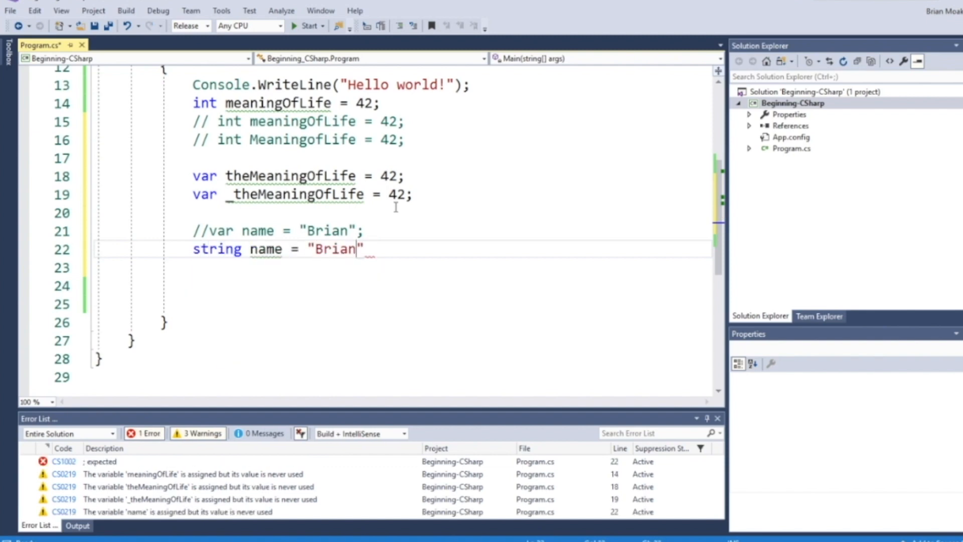
pyautogui.write(';')
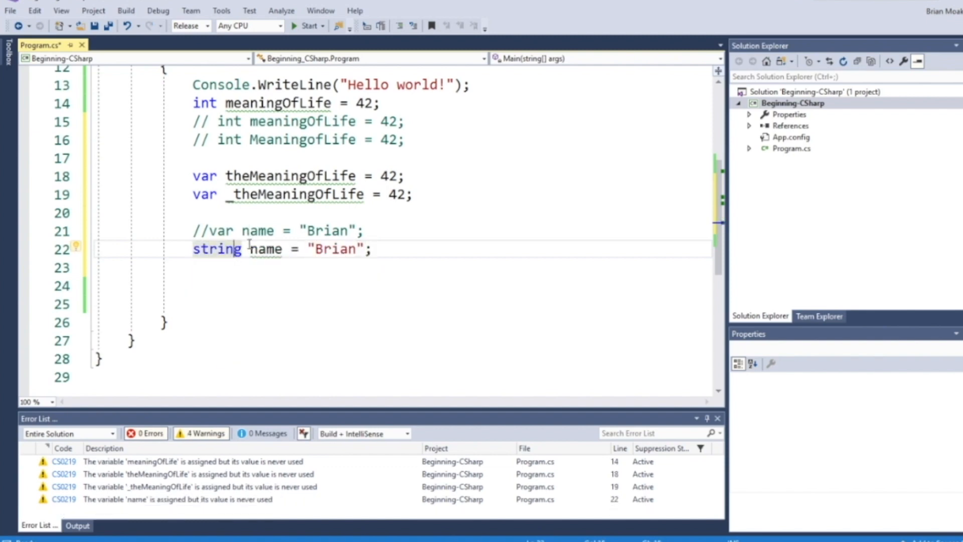
# - Declare var pi = 3.141, isGood = true and var isBad = false
pyautogui.write('var')
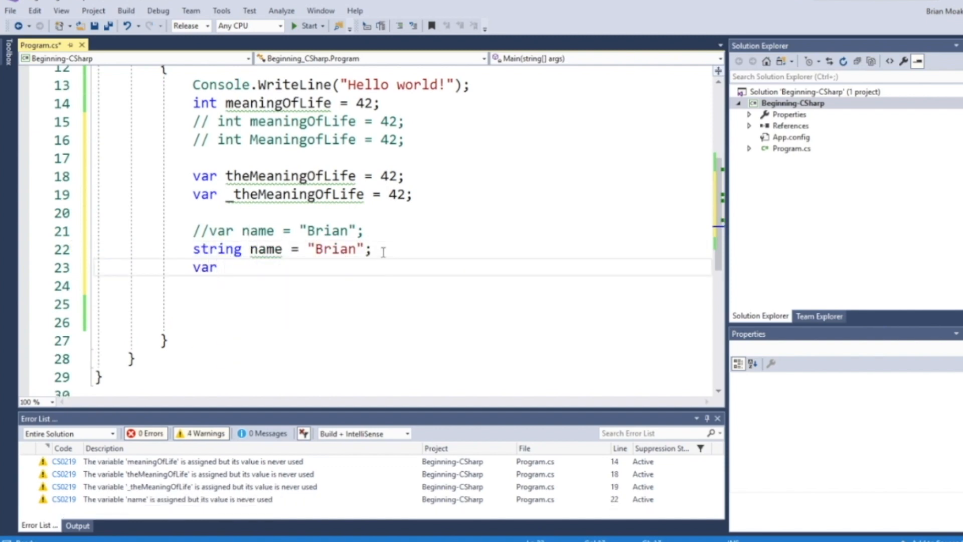
pyautogui.write('pi = 3.1')
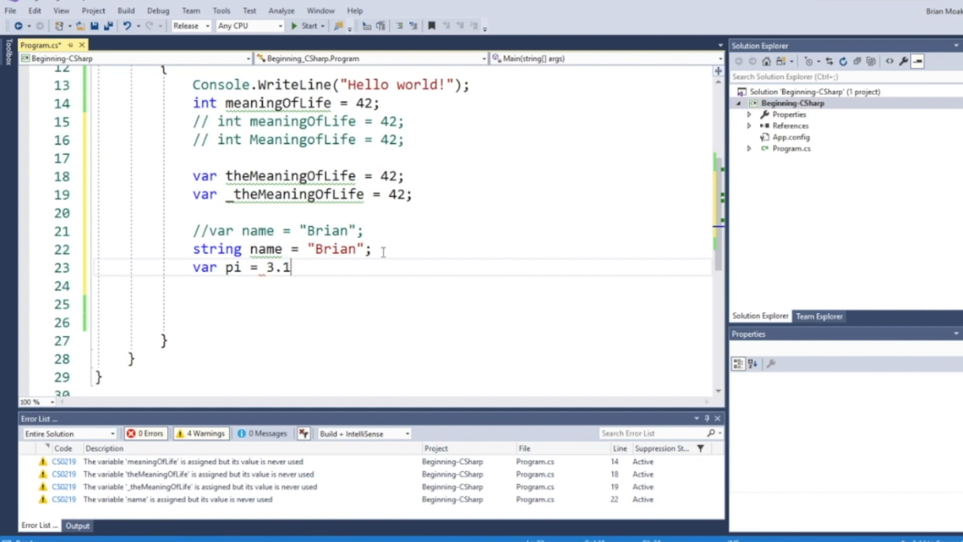
pyautogui.write('41;')
pyautogui.click(404, 287)
pyautogui.write('var')
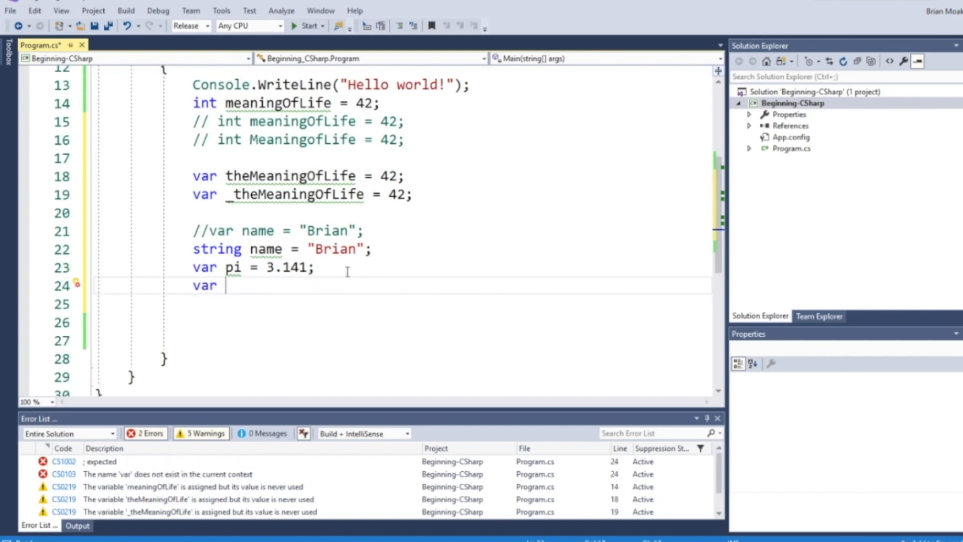
pyautogui.write('isGood =')
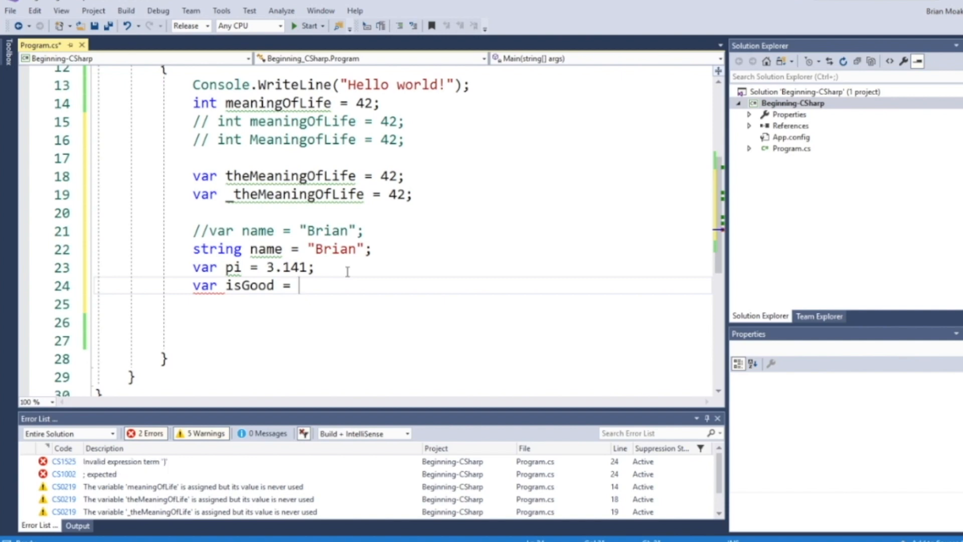
pyautogui.write('true;')
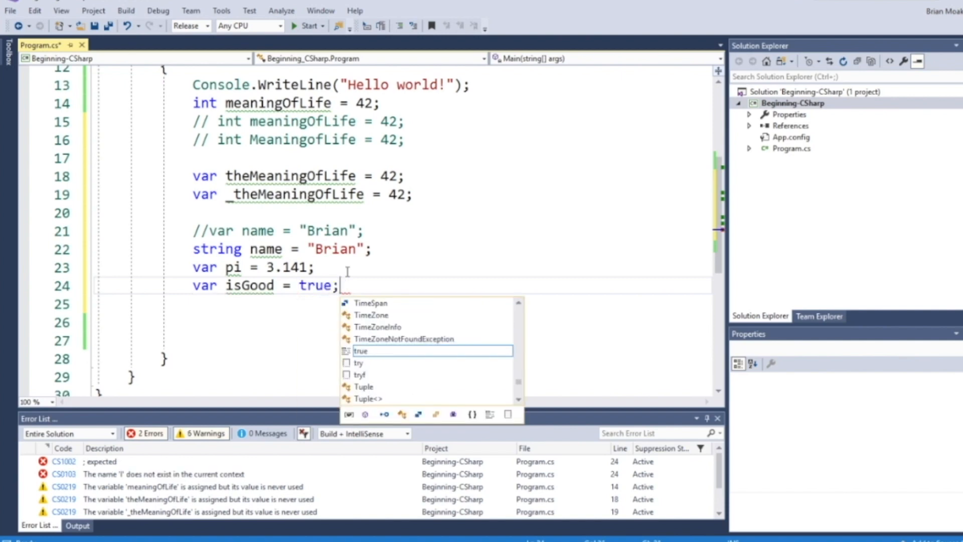
pyautogui.write('var is')
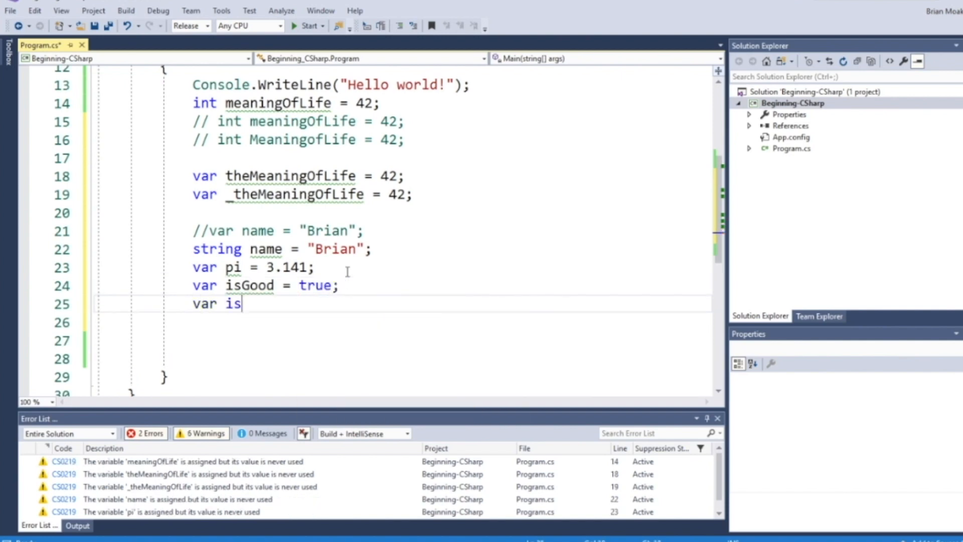
pyautogui.write('Bad = false;')
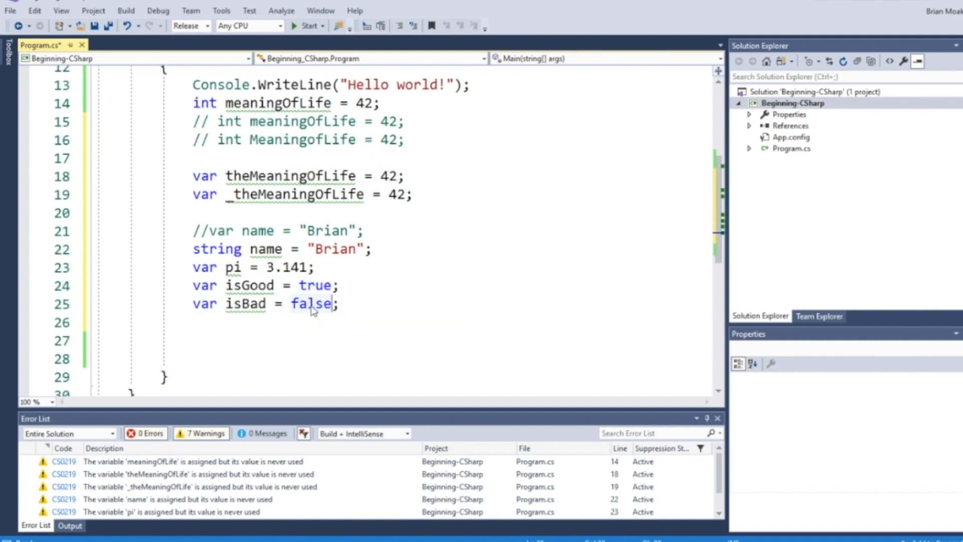
pyautogui.moveTo(309, 303)
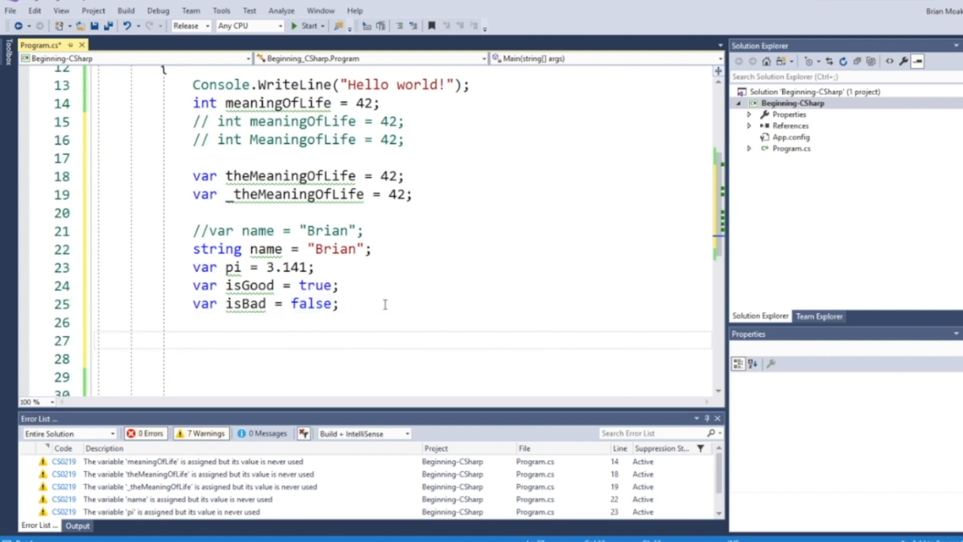
# - Print "The meaning of life is ..." then insert an empty Console.WriteLine(); via the cw snippet
pyautogui.write('Con')
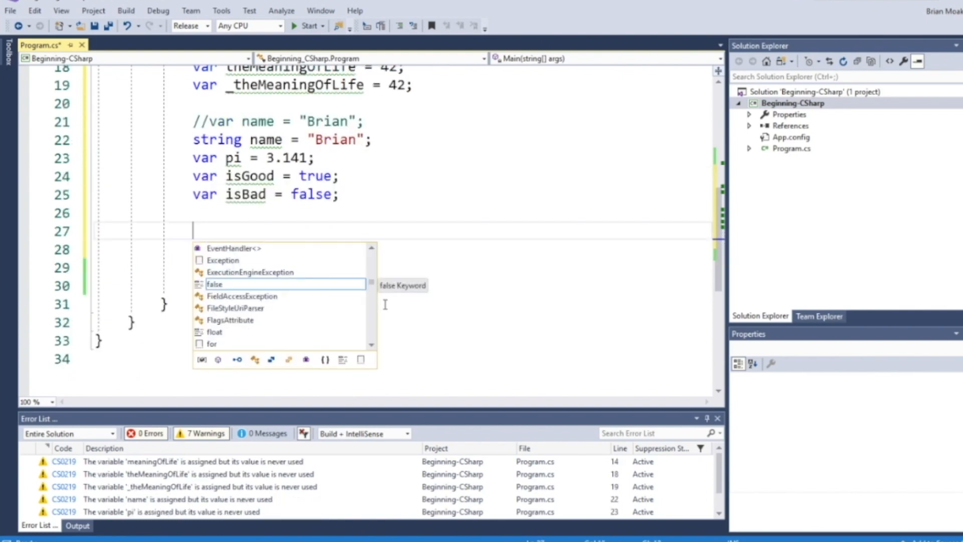
pyautogui.write('Console.WriteLine(')
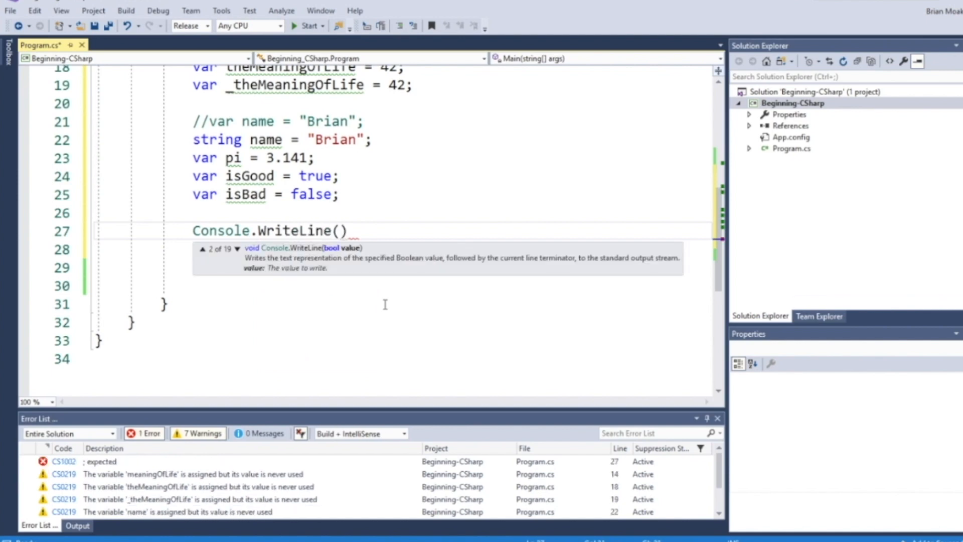
pyautogui.write('"The meaning o"')
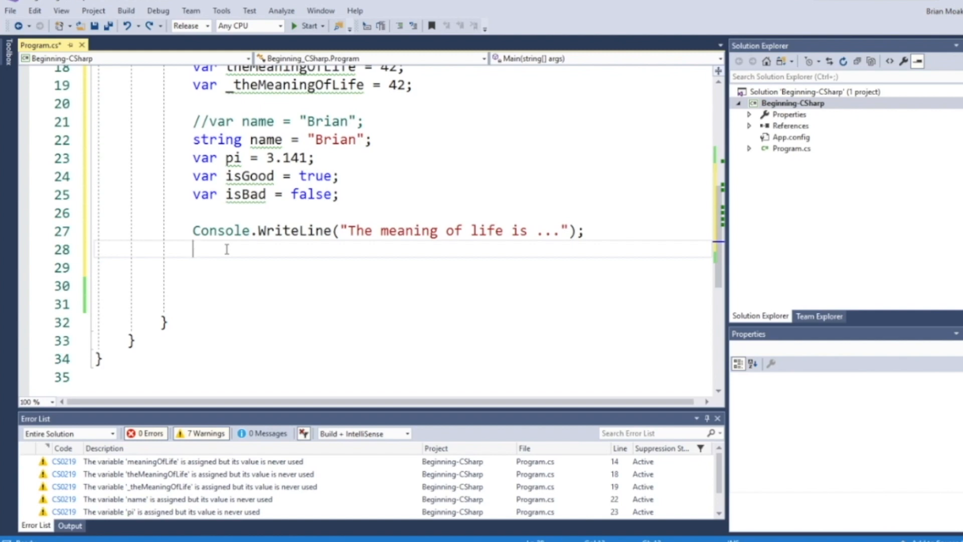
pyautogui.write('cw')
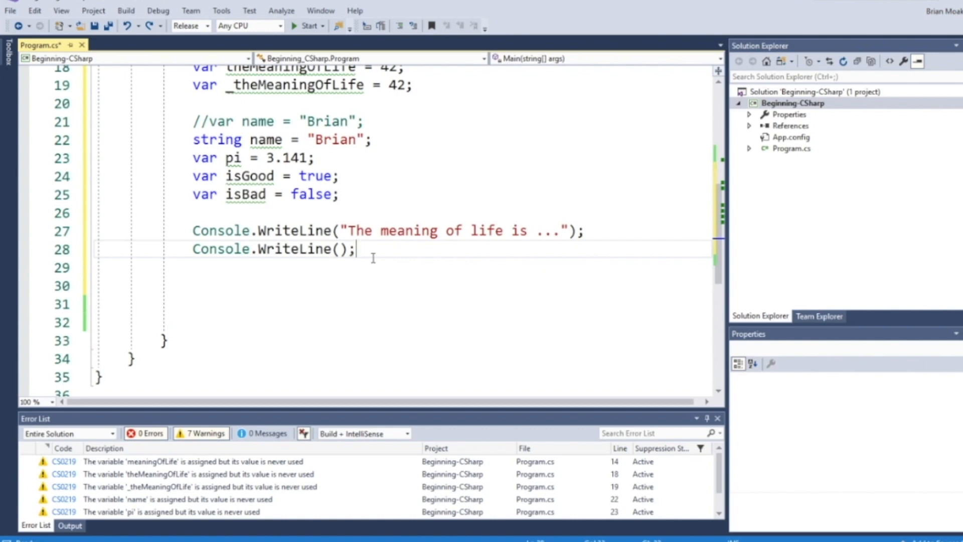
pyautogui.moveTo(231, 20)
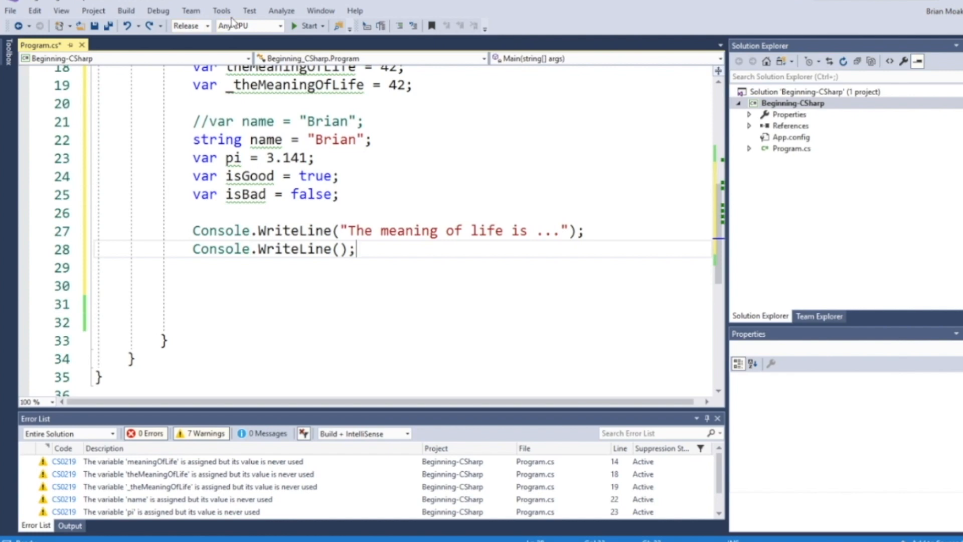
# - Review the built-in CSharp snippets in Code Snippets Manager, inspect the if snippet, and close it
pyautogui.click(220, 10)
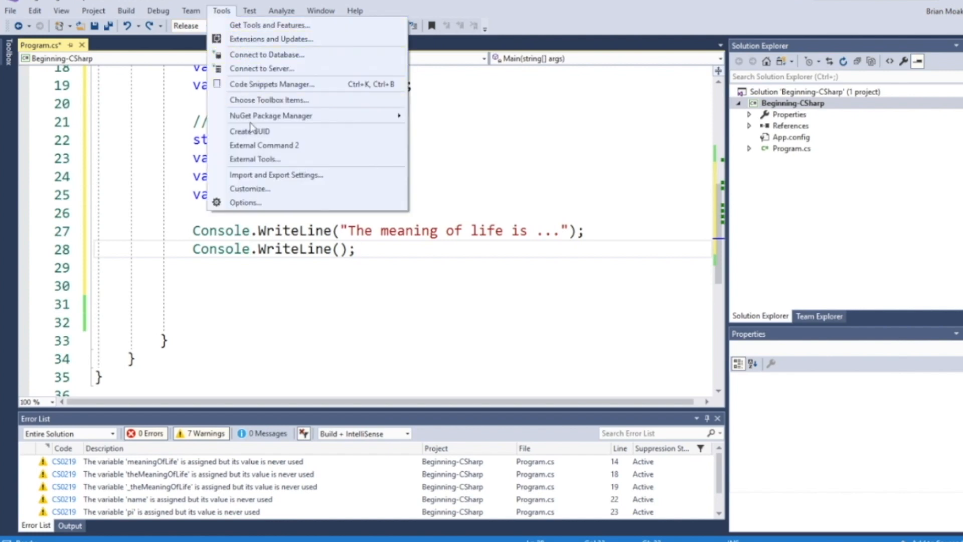
pyautogui.moveTo(269, 99)
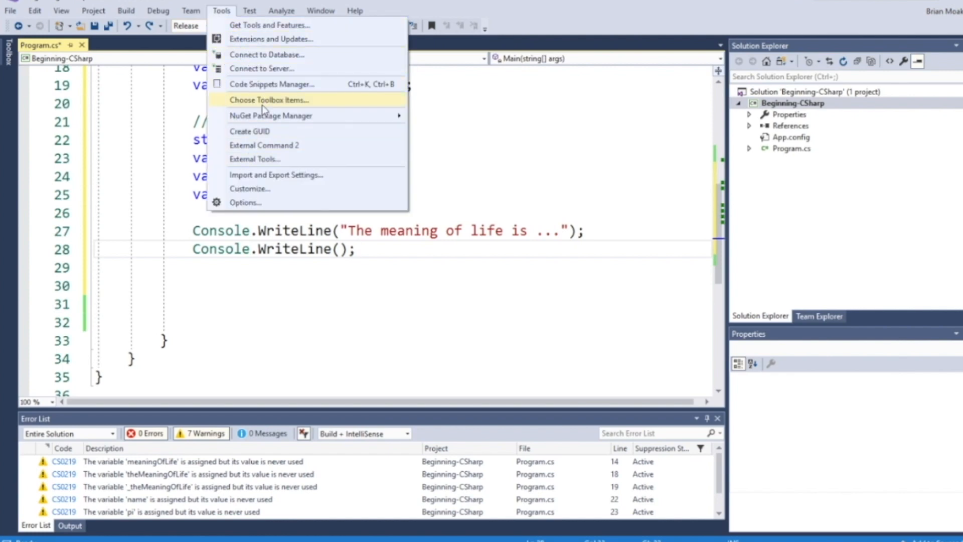
pyautogui.moveTo(270, 85)
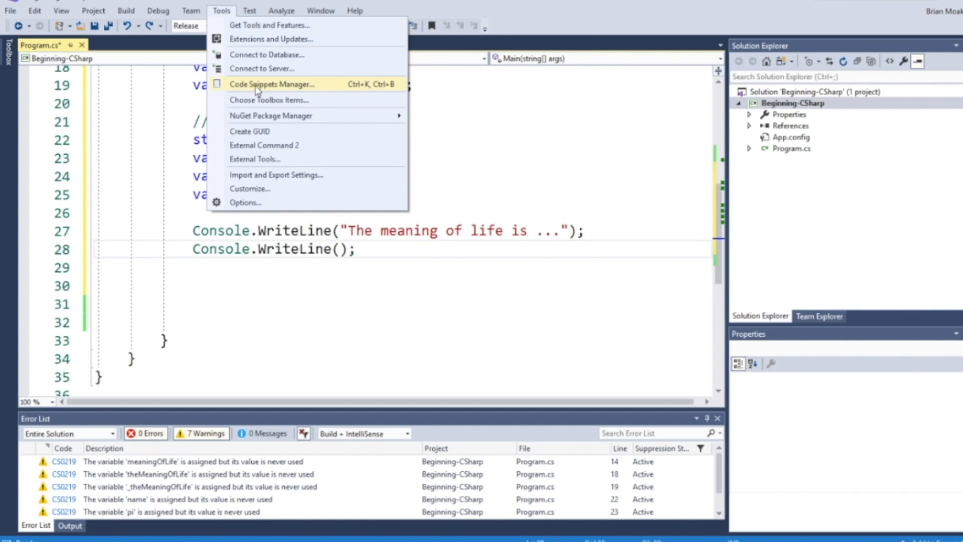
pyautogui.moveTo(264, 93)
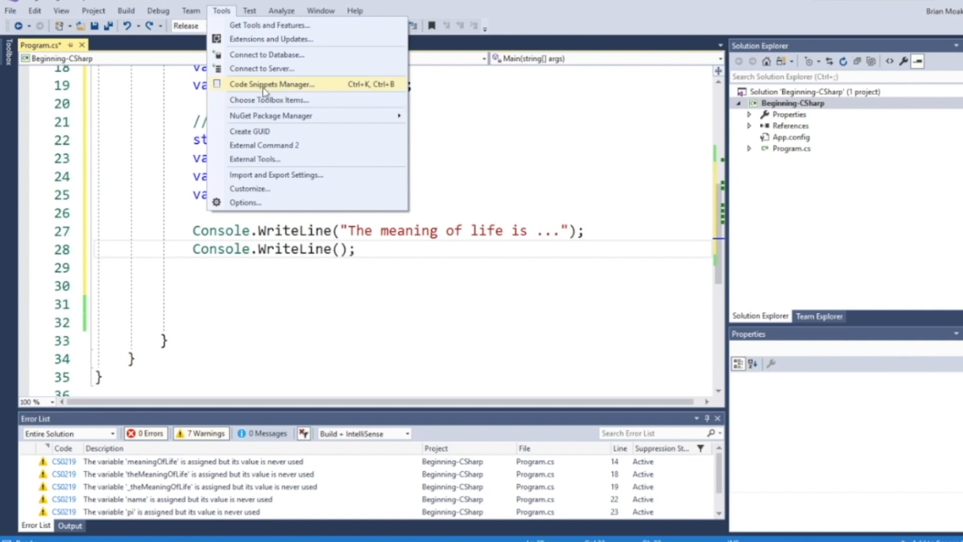
pyautogui.click(272, 85)
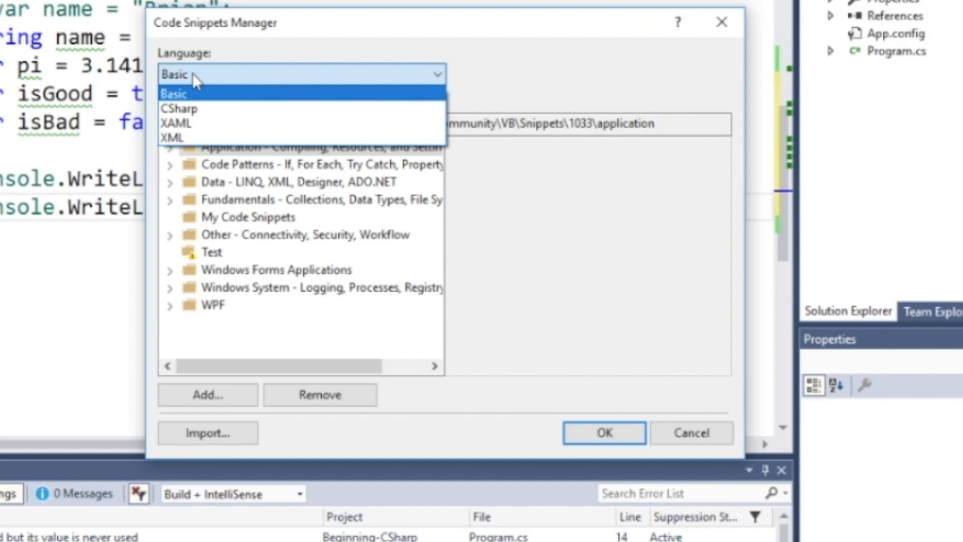
pyautogui.click(180, 108)
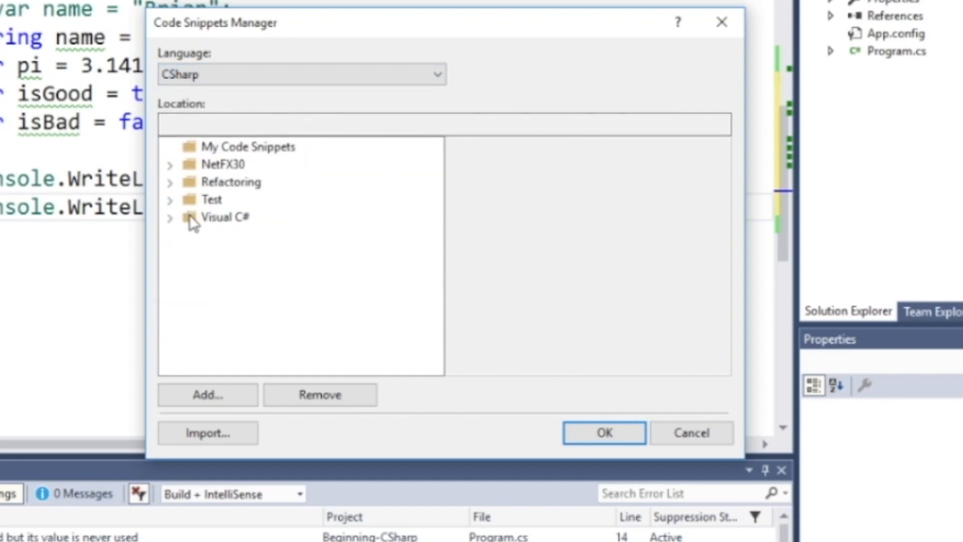
pyautogui.click(192, 216)
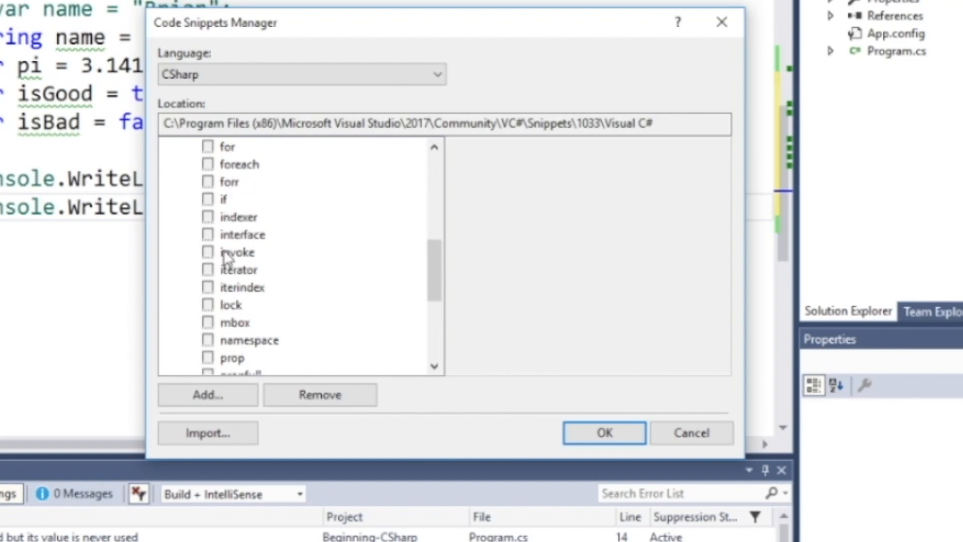
pyautogui.click(224, 198)
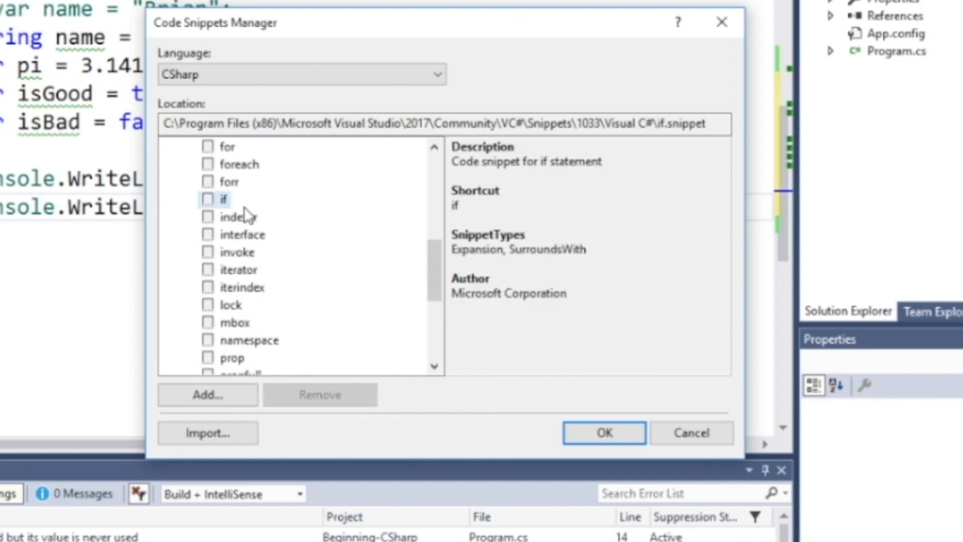
pyautogui.click(459, 204)
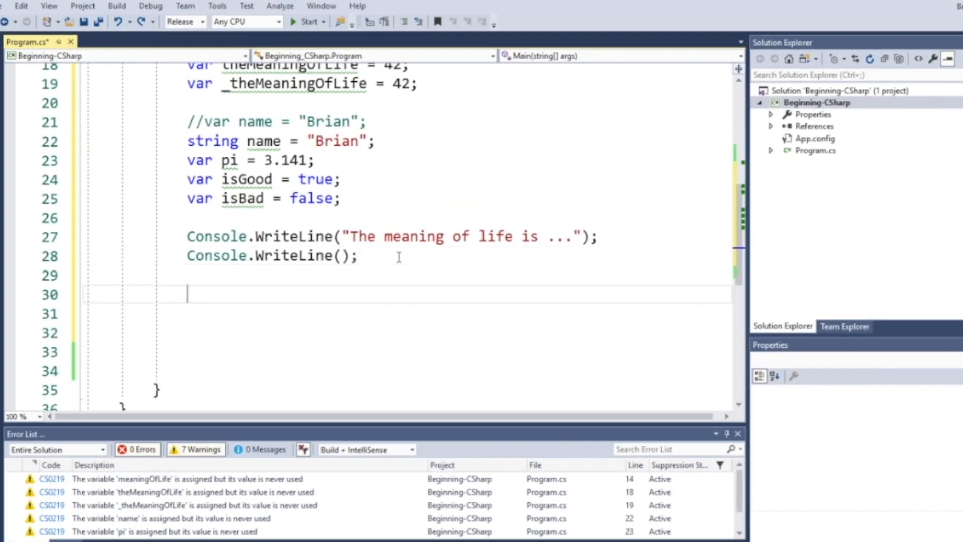
# - Fill the empty WriteLine call with theMeaningOfLife
pyautogui.write('if')
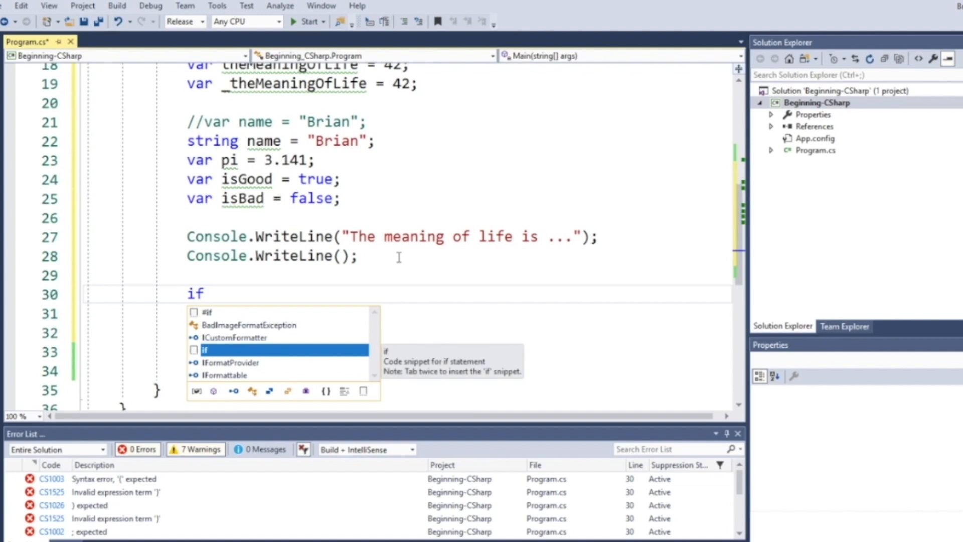
pyautogui.press('Tab')
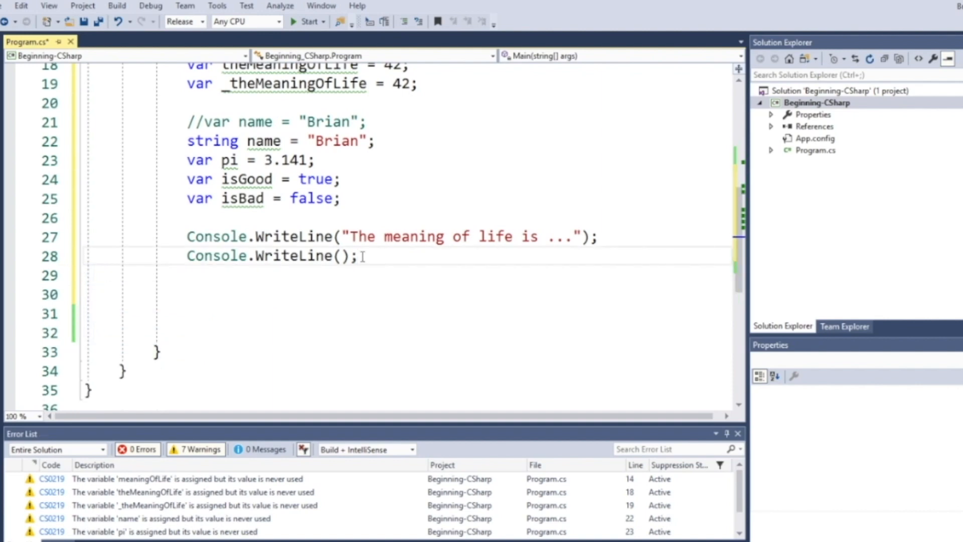
pyautogui.write('t')
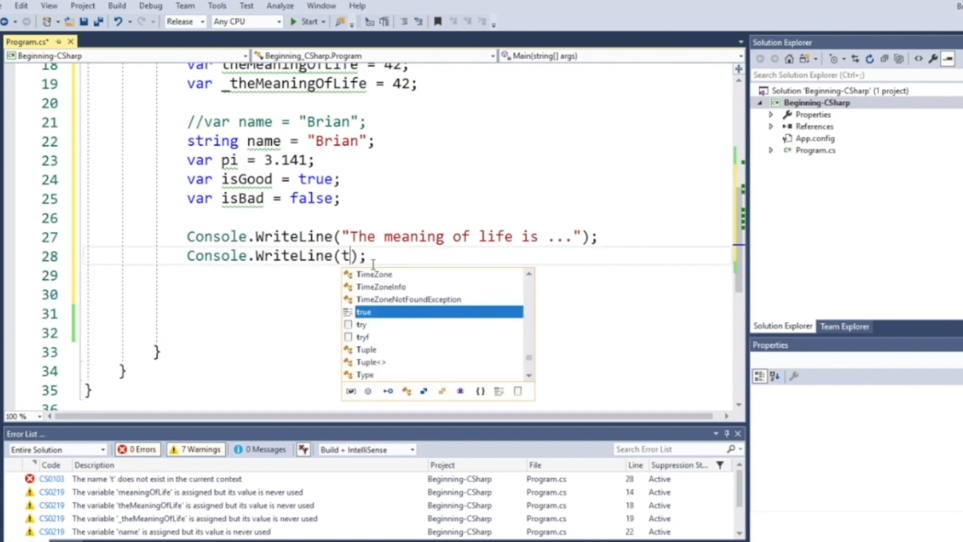
pyautogui.write('heMeaningOfLife')
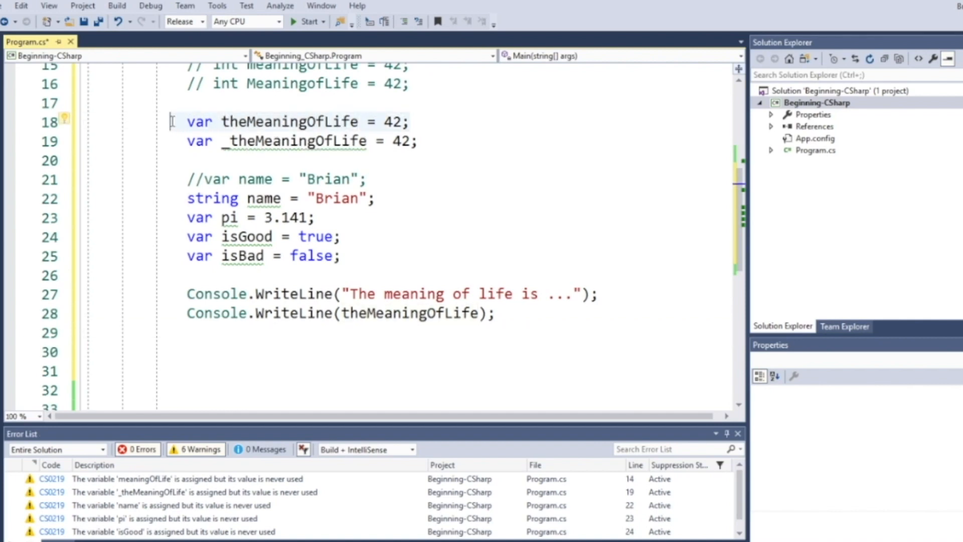
# - Add WriteLine("Is it good?") and WriteLine(isGood) using the cw snippet
pyautogui.click(497, 314)
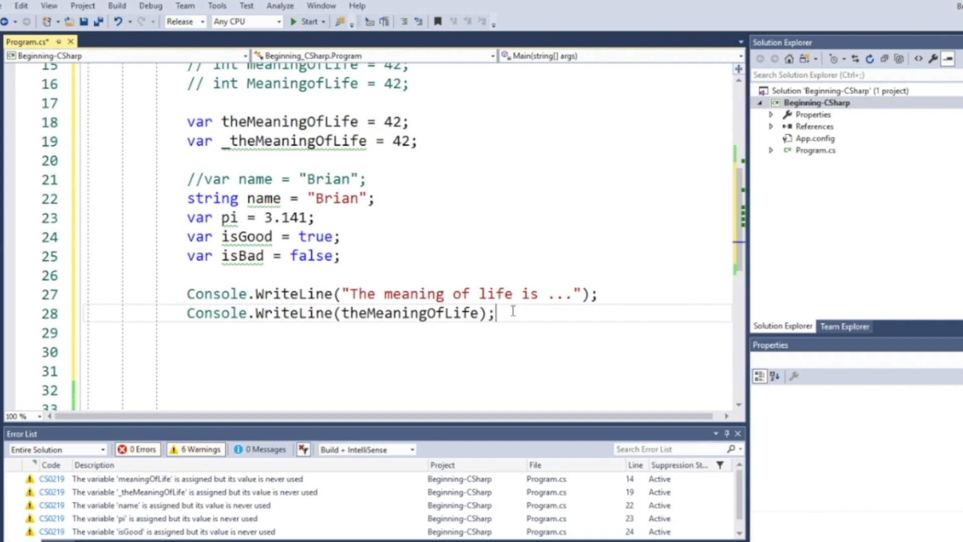
pyautogui.write('CW')
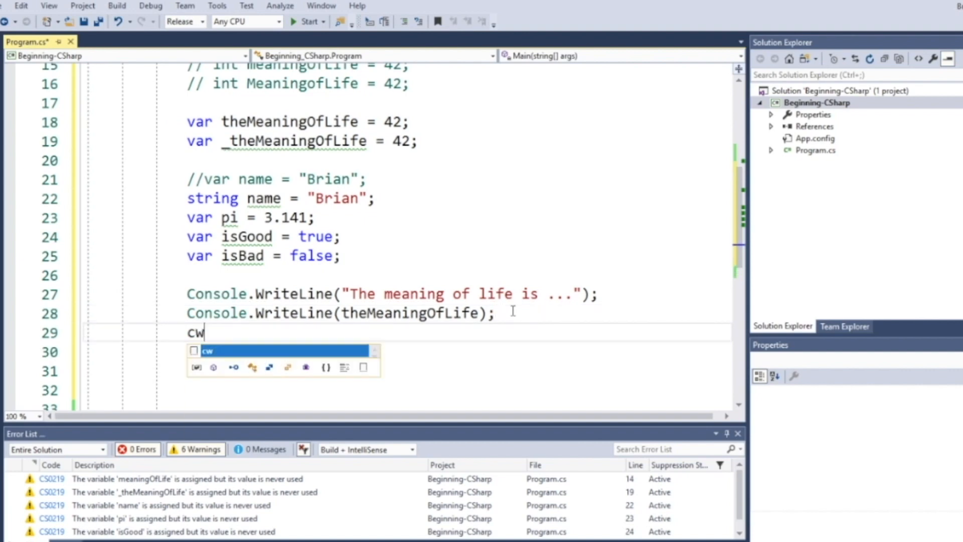
pyautogui.press('Tab')
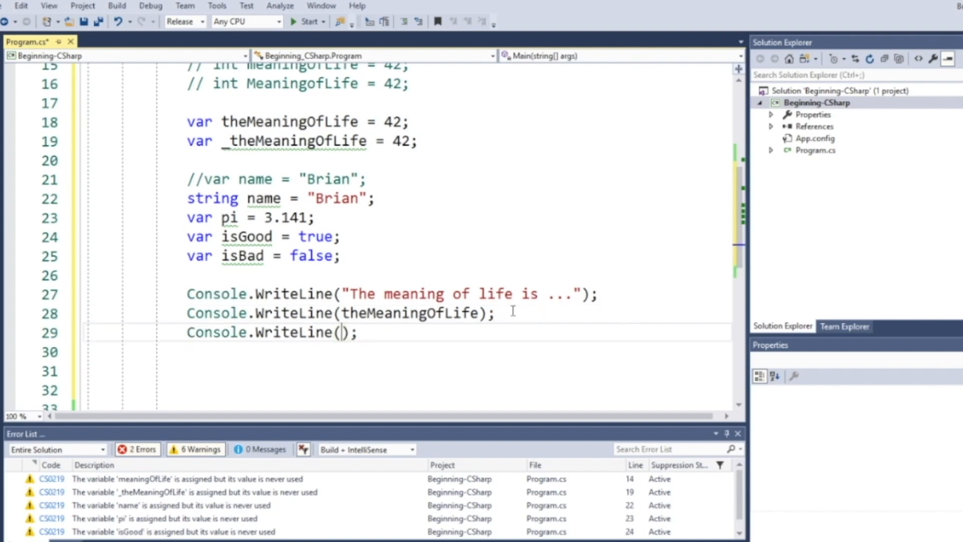
pyautogui.write('"Is it good?"')
pyautogui.click(456, 353)
pyautogui.write('Console.WriteLine();')
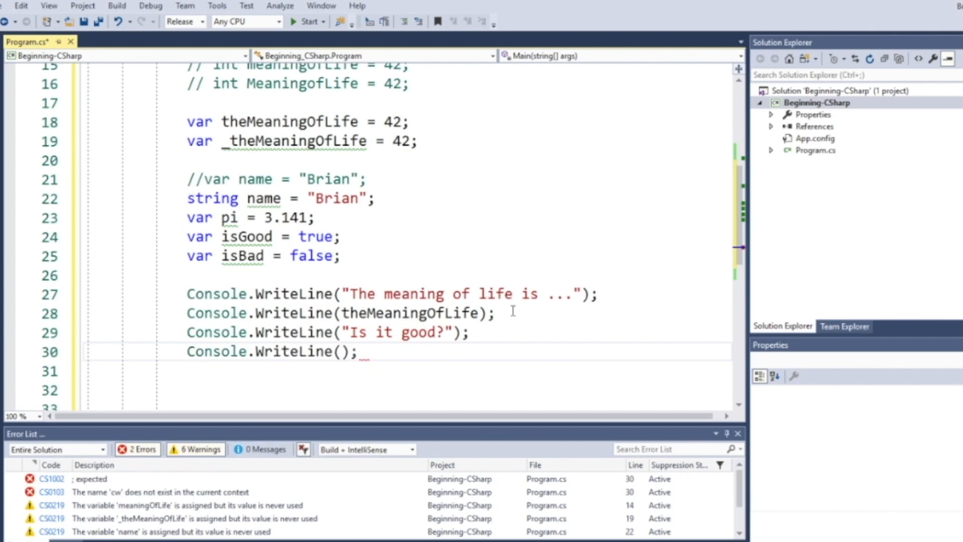
pyautogui.write('isGood')
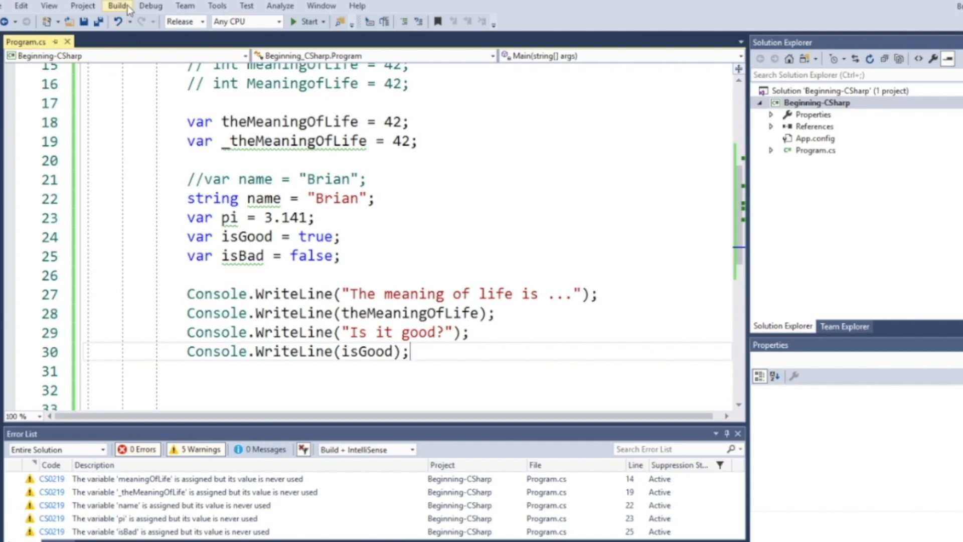
# - Build the project and review the CS0219 unused-variable warnings, including the one for isBad
pyautogui.click(116, 6)
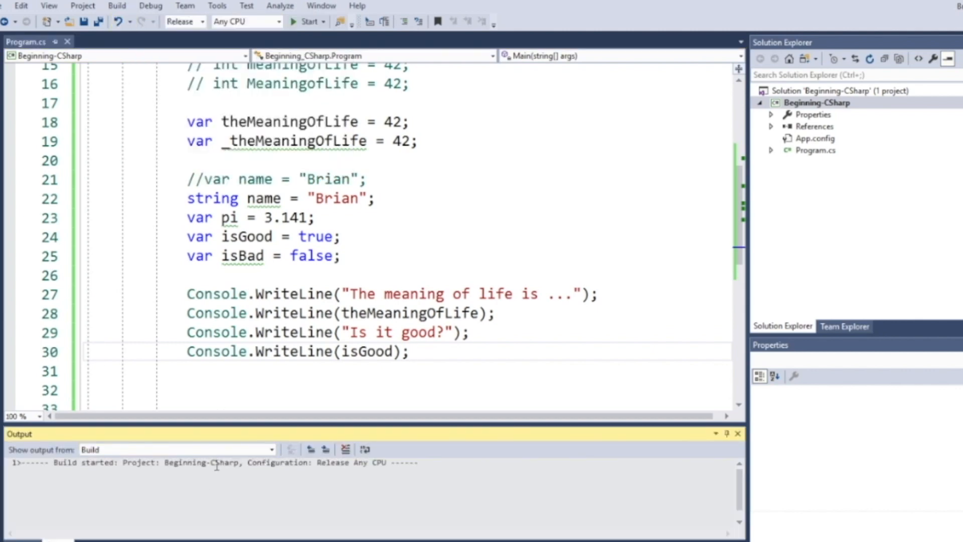
pyautogui.click(310, 21)
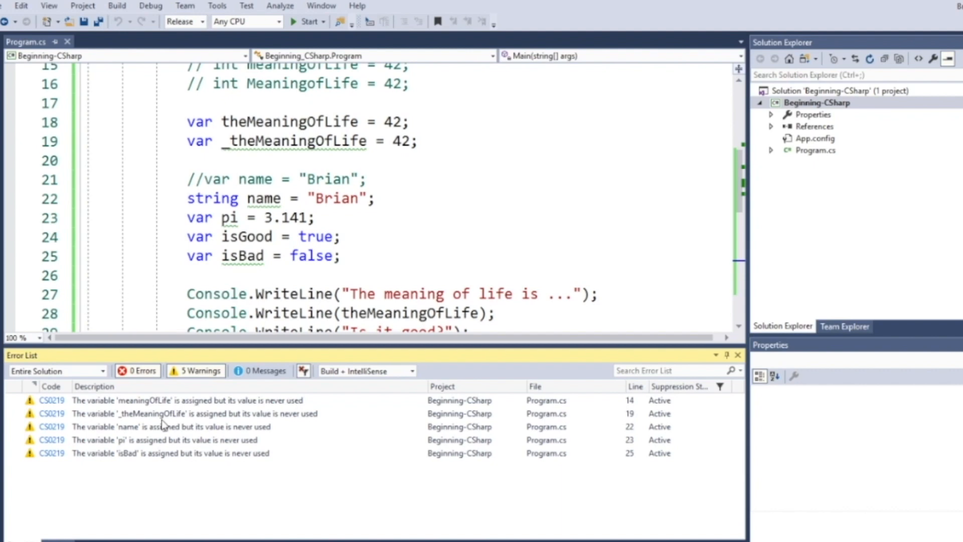
pyautogui.click(184, 401)
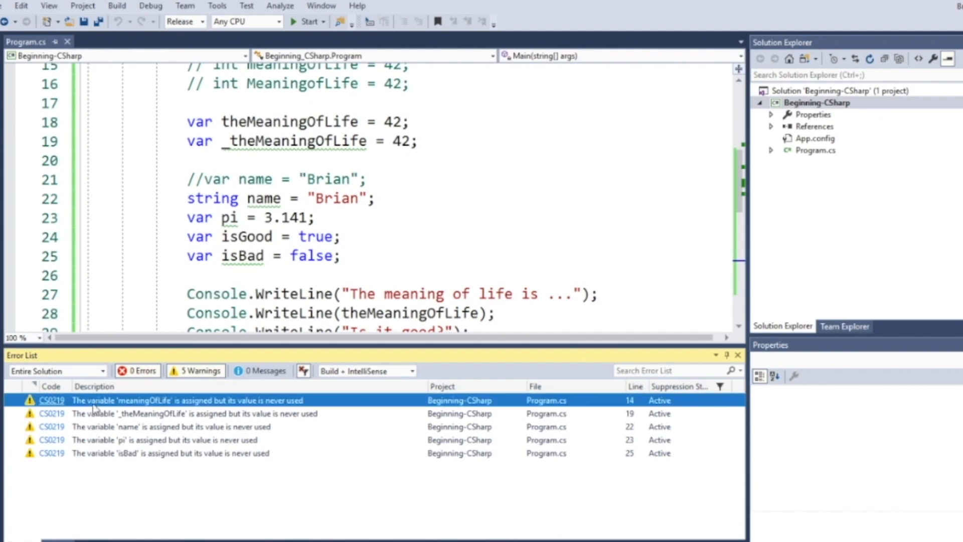
pyautogui.click(171, 453)
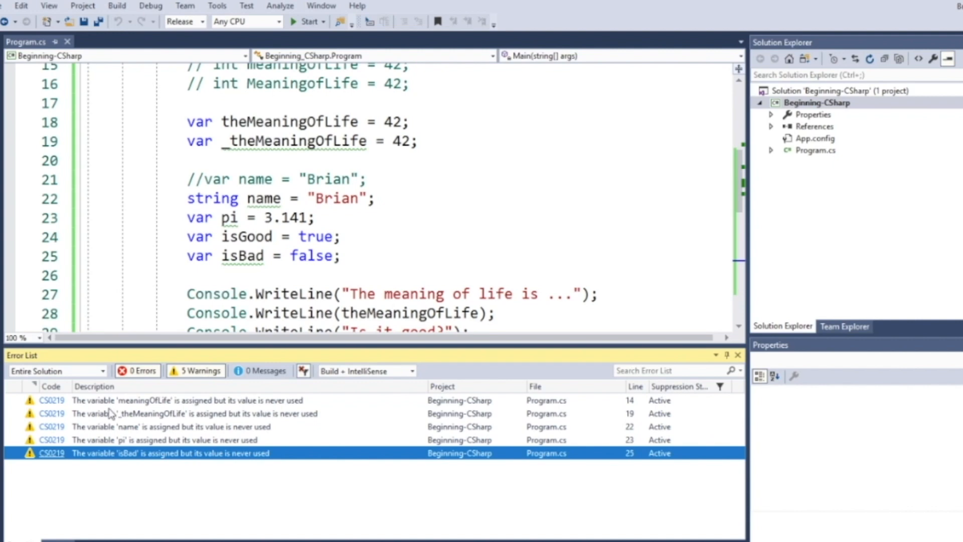
pyautogui.moveTo(156, 430)
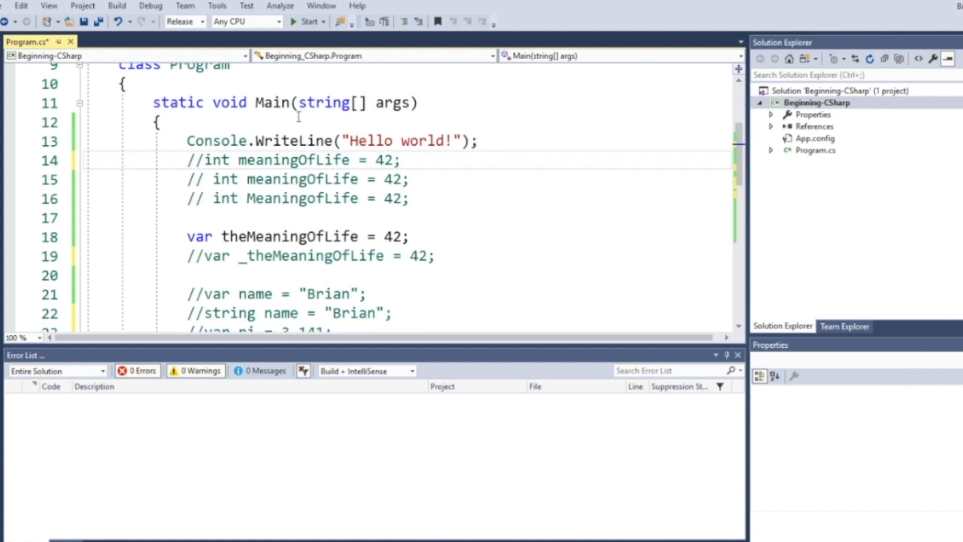
# - Build the solution and confirm the Output reports 1 succeeded, 0 failed
pyautogui.click(117, 6)
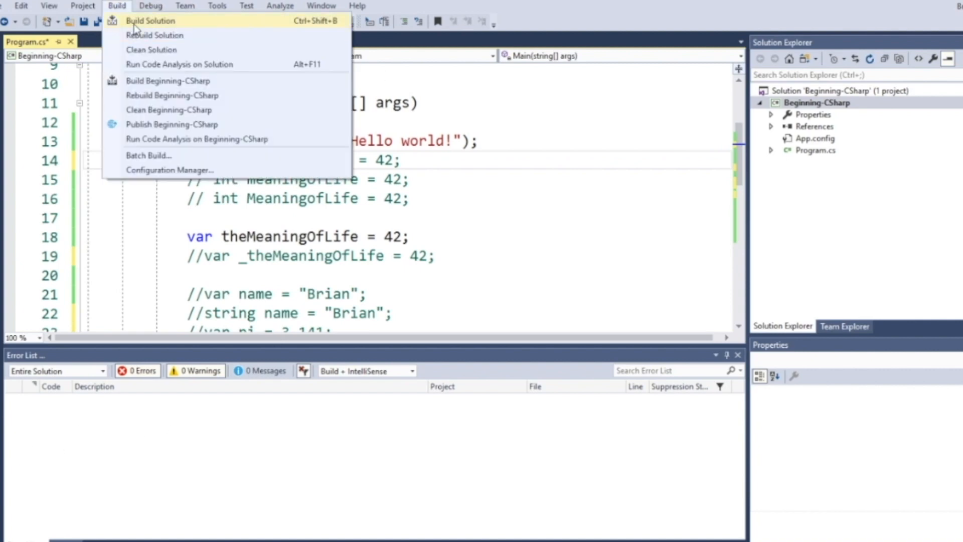
pyautogui.click(151, 20)
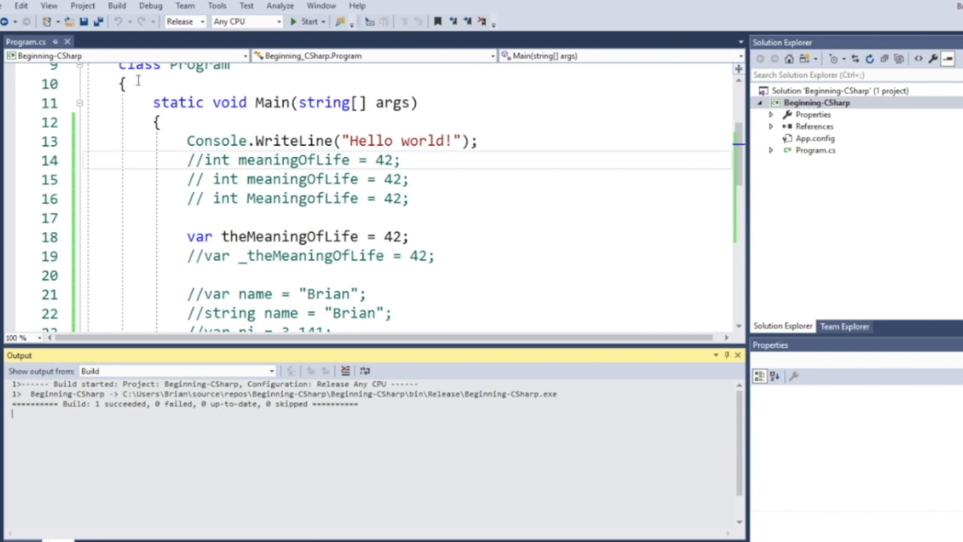
pyautogui.moveTo(117, 6)
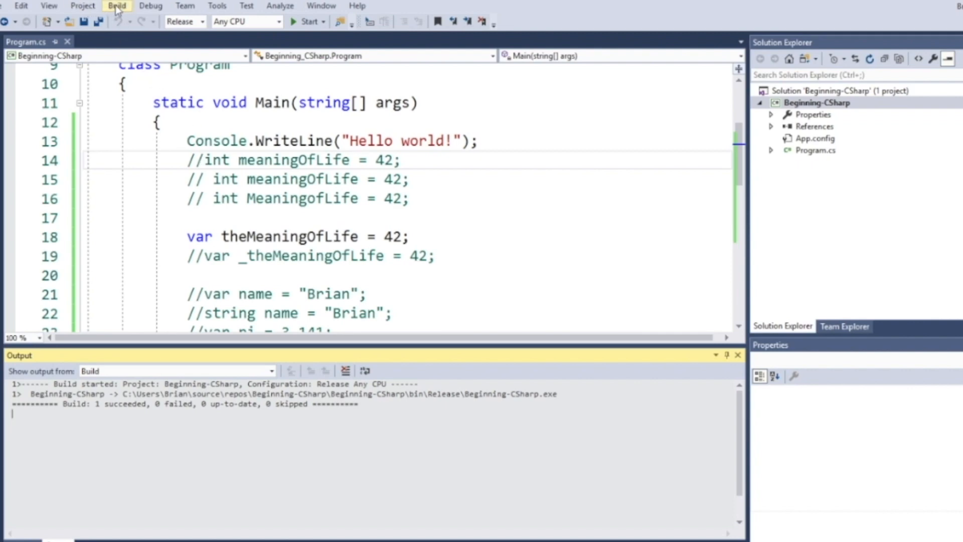
pyautogui.click(150, 6)
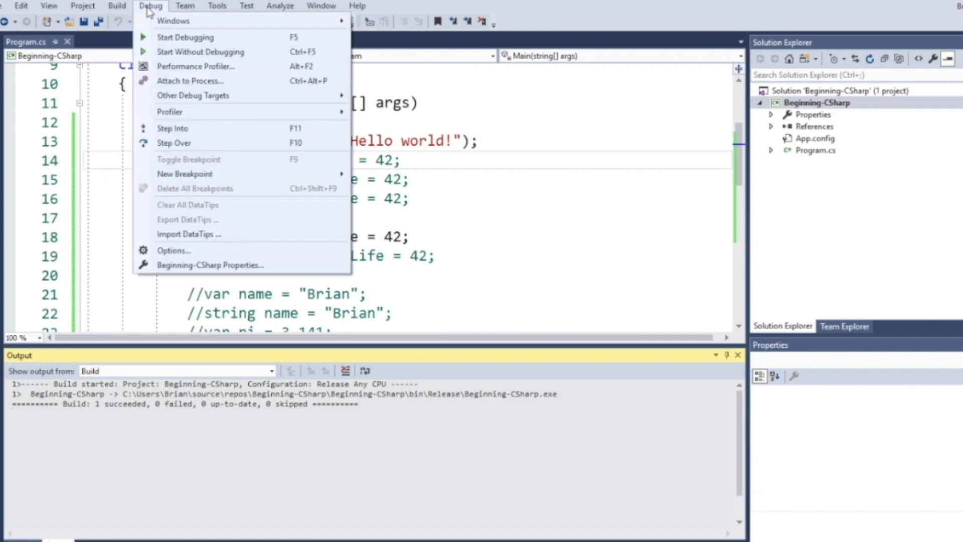
pyautogui.moveTo(201, 51)
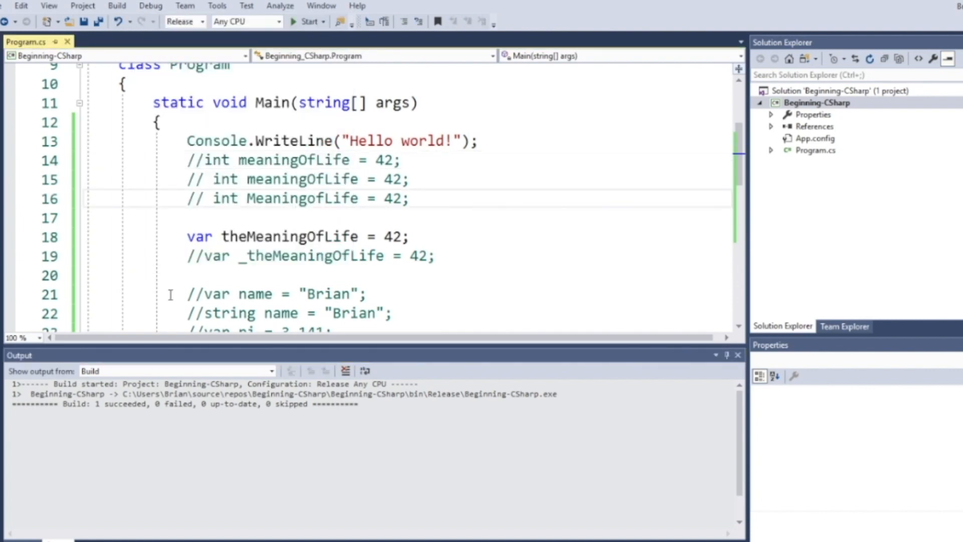
# - Run the program via Debug > Start Without Debugging so the console prints Hello world!, 42, True
pyautogui.click(151, 6)
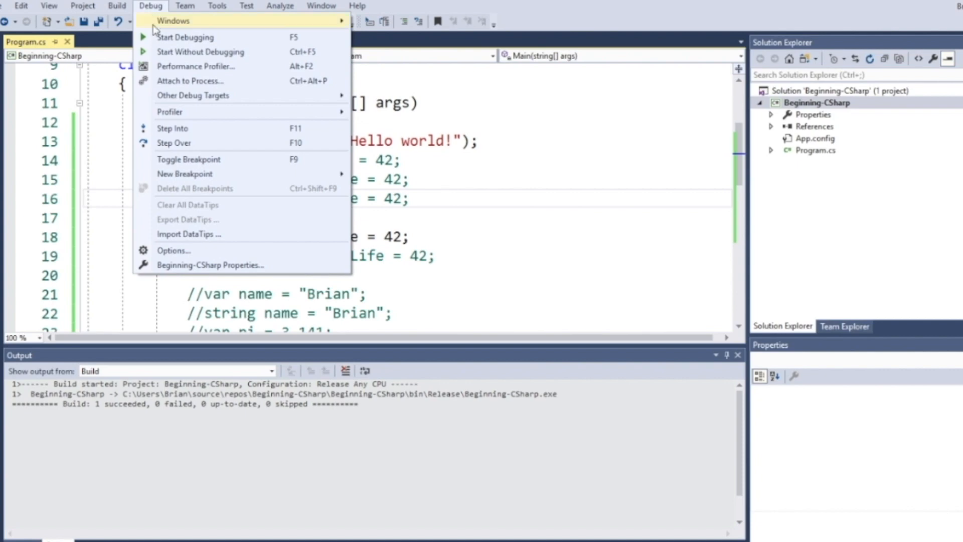
pyautogui.click(199, 51)
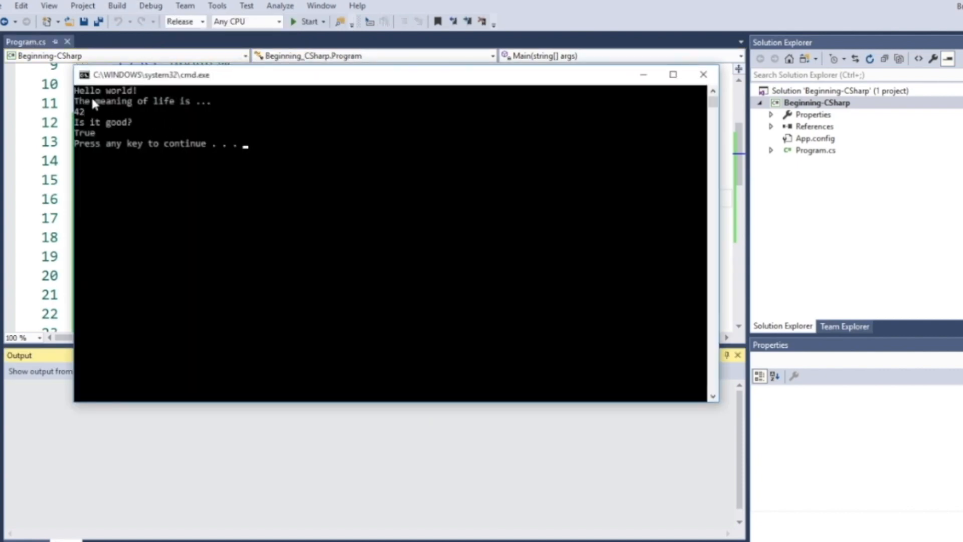
pyautogui.moveTo(148, 114)
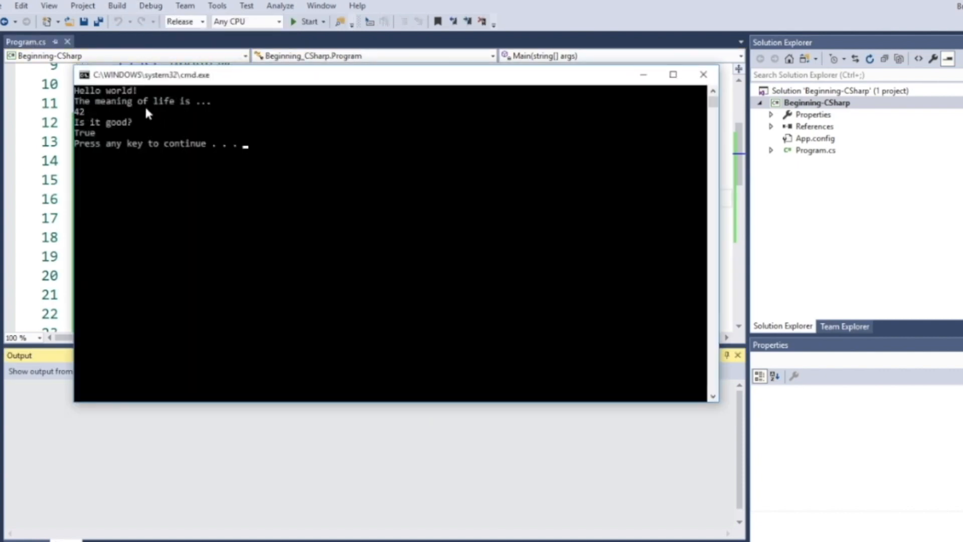